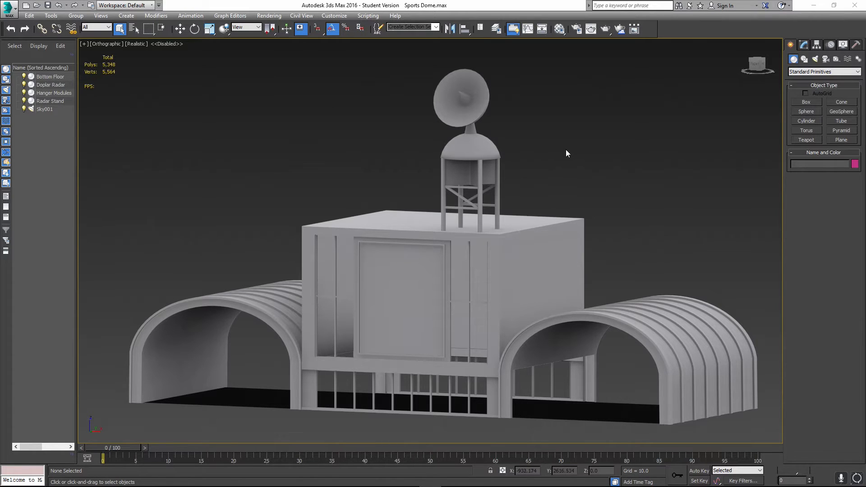
{"action": "mouse_move", "coordinate": [561, 170]}
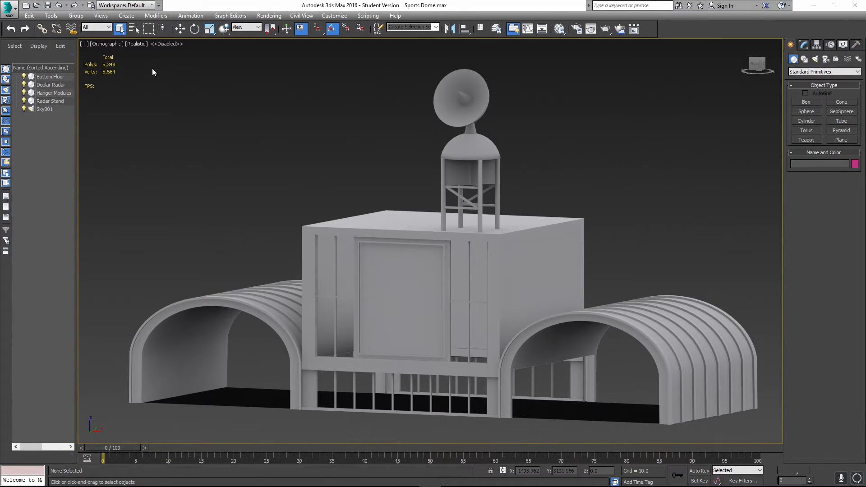
Select Hanger Modules and enter Vertex level with all 4496 vertices selected
{"action": "left_click", "coordinate": [453, 269]}
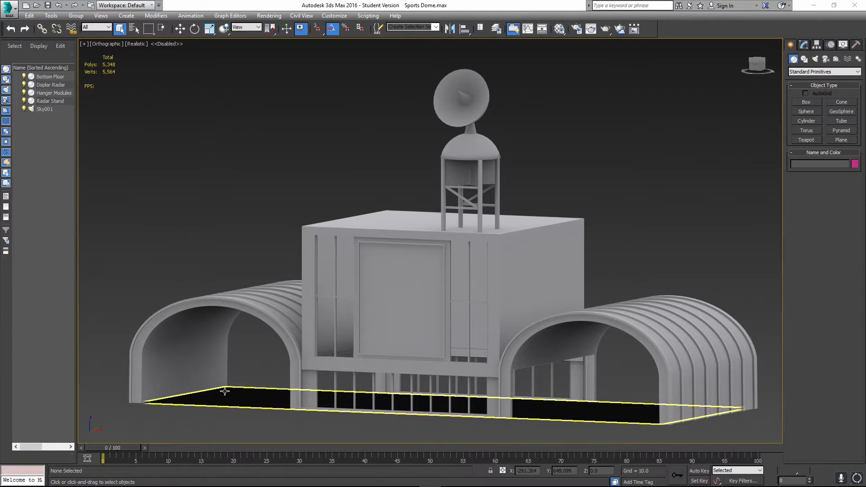
{"action": "left_click", "coordinate": [230, 173]}
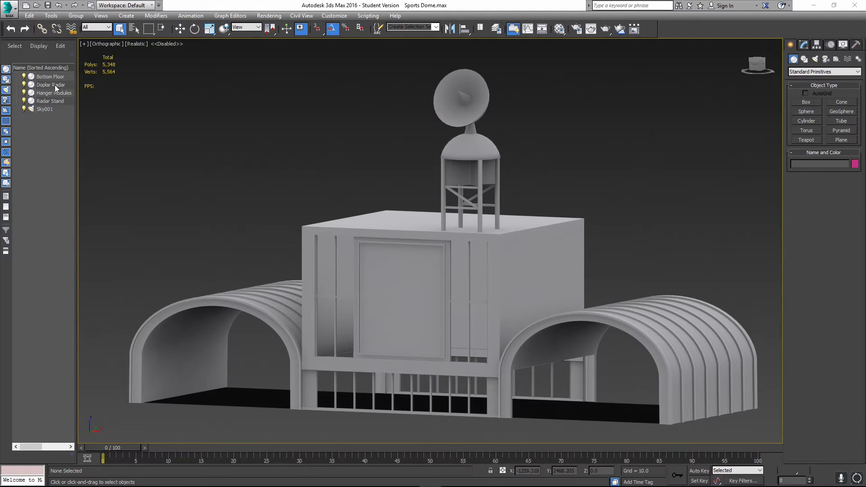
{"action": "mouse_move", "coordinate": [55, 132]}
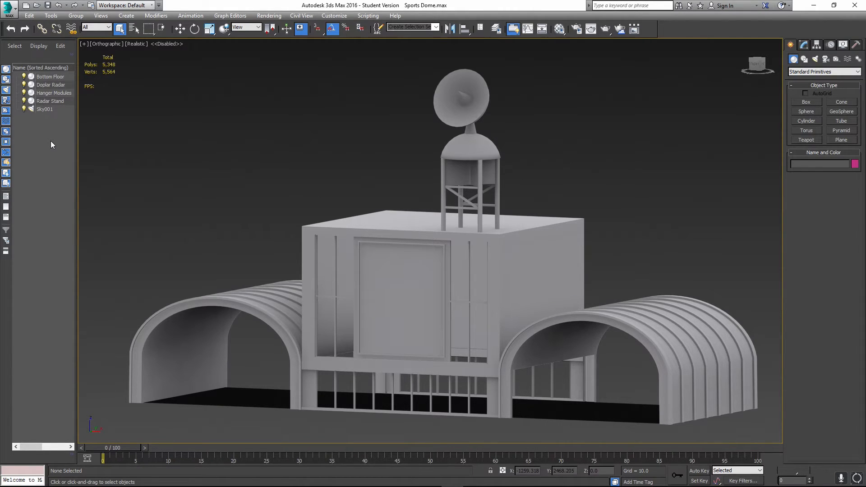
{"action": "mouse_move", "coordinate": [39, 132]}
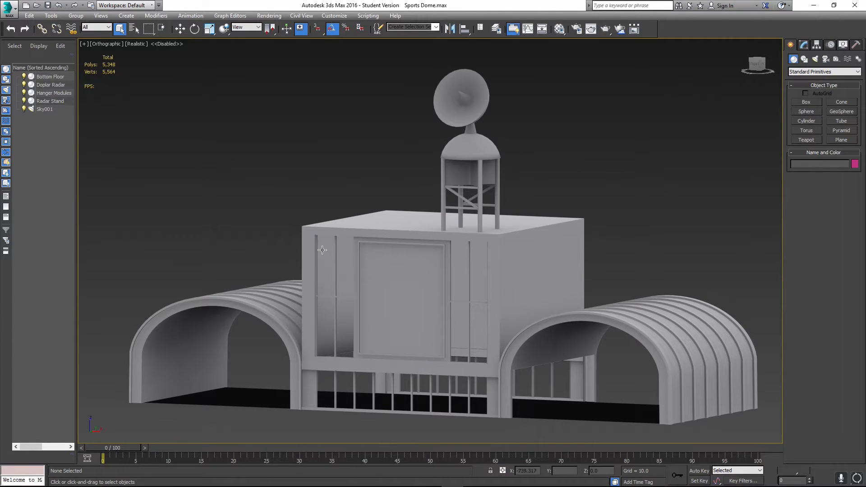
{"action": "left_click", "coordinate": [367, 237]}
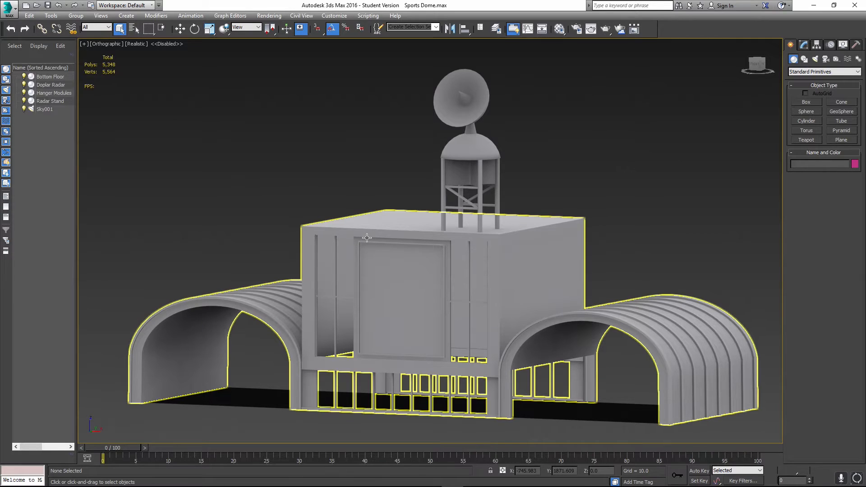
{"action": "mouse_move", "coordinate": [367, 237]}
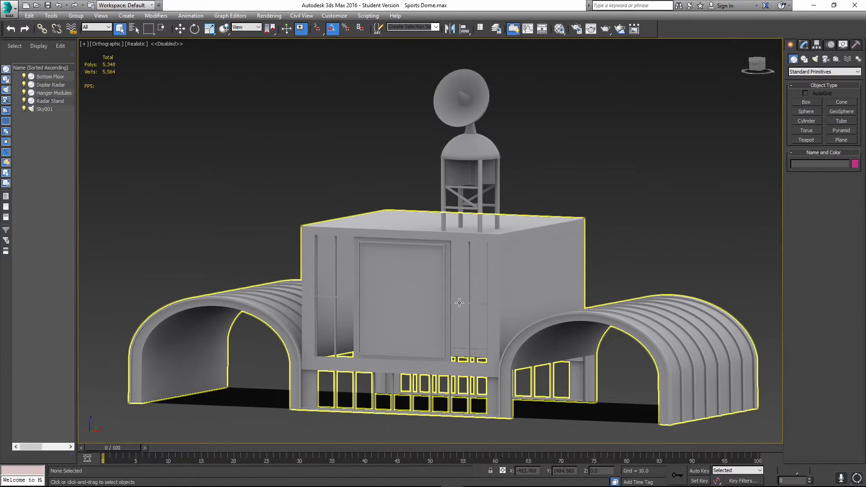
{"action": "left_click", "coordinate": [281, 192]}
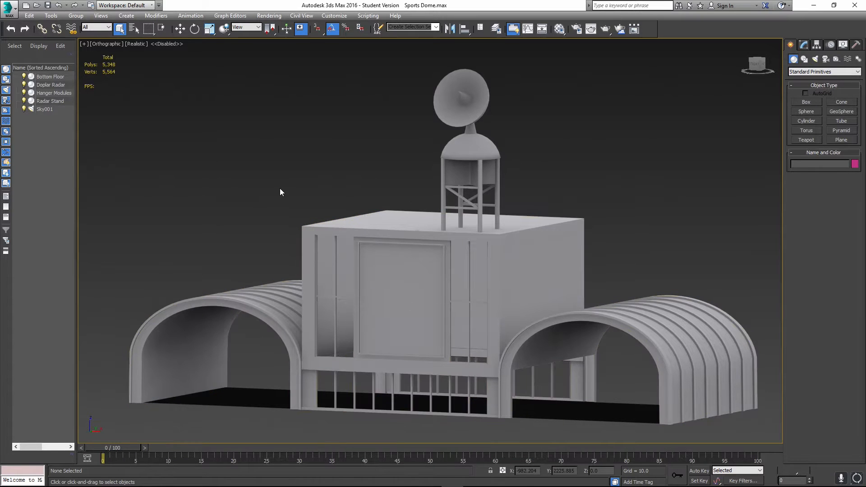
{"action": "left_click", "coordinate": [471, 384]}
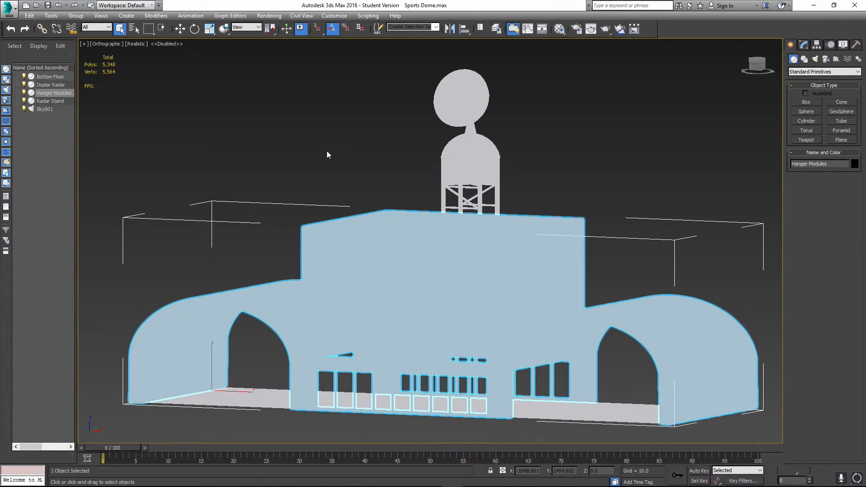
Set the viewport display to plain Shaded mode
{"action": "left_click", "coordinate": [136, 43]}
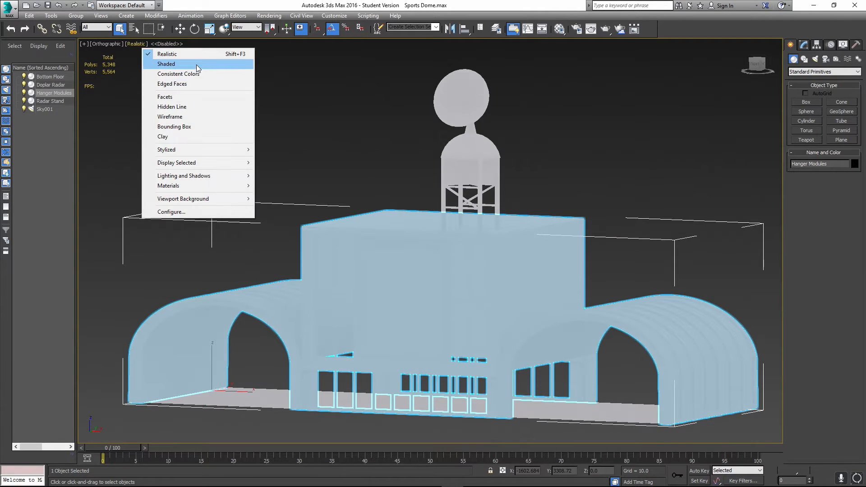
{"action": "left_click", "coordinate": [166, 63]}
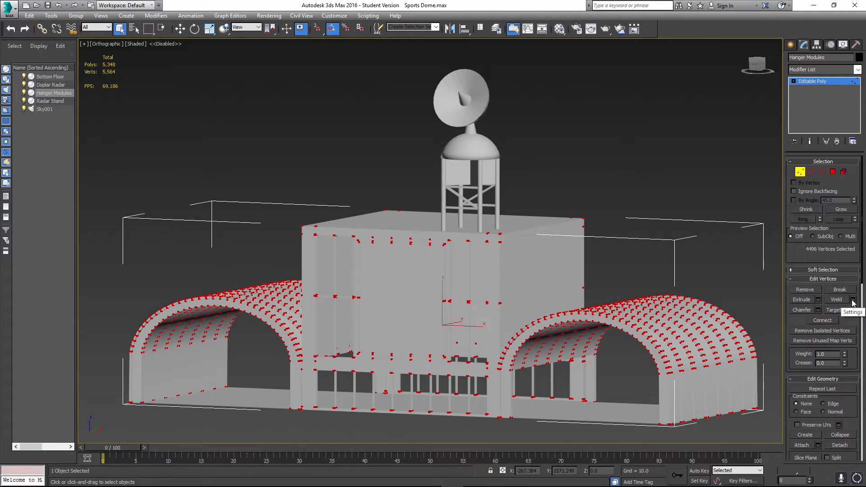
{"action": "mouse_move", "coordinate": [531, 366]}
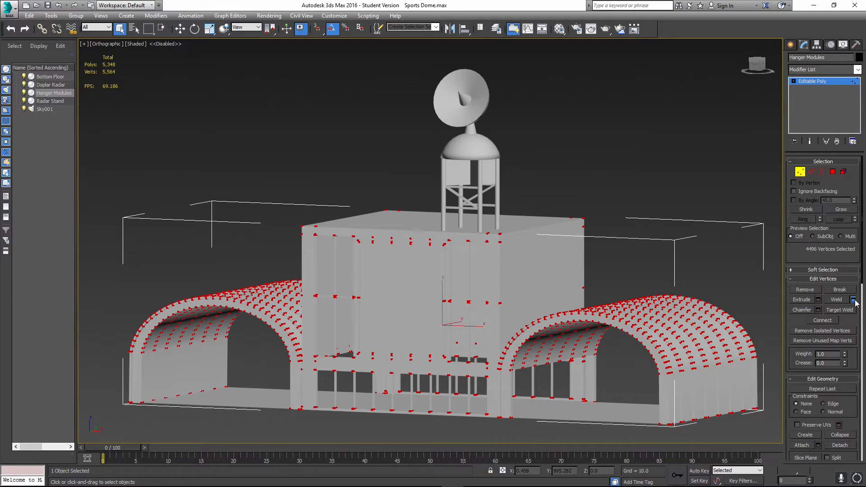
Show the Weld Vertices settings: 0.01 threshold, 4496 vertices before and after
{"action": "left_click", "coordinate": [854, 300]}
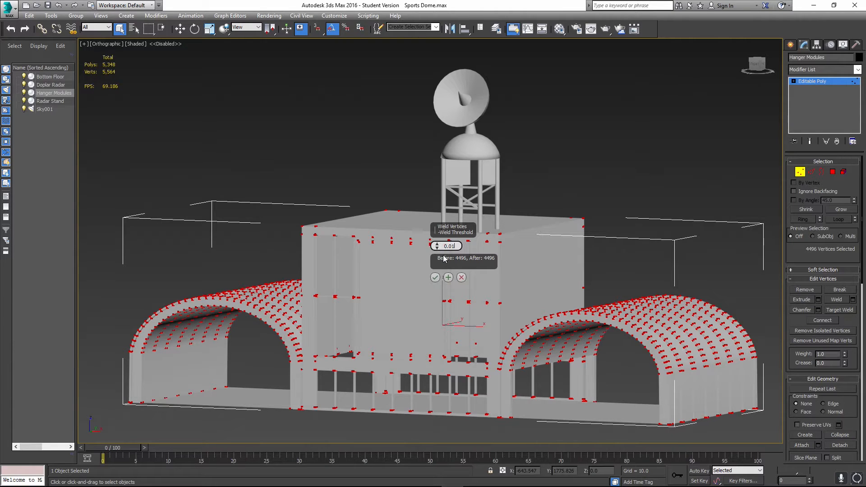
{"action": "mouse_move", "coordinate": [489, 265]}
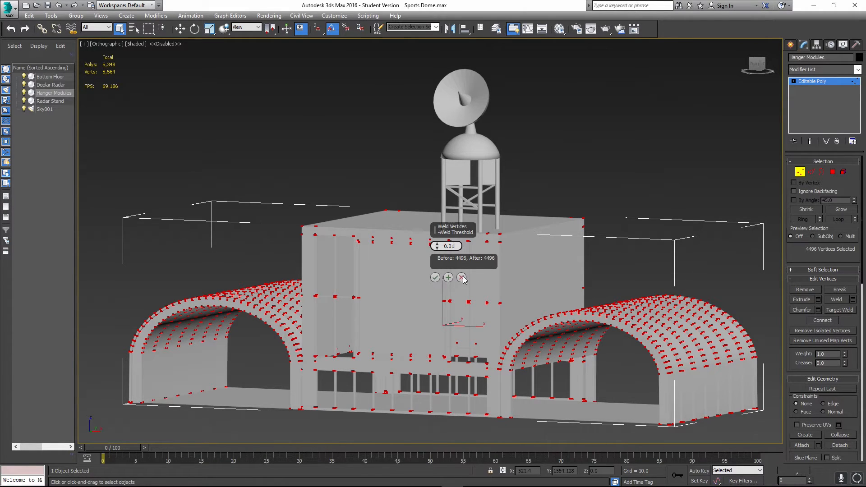
{"action": "mouse_move", "coordinate": [467, 299]}
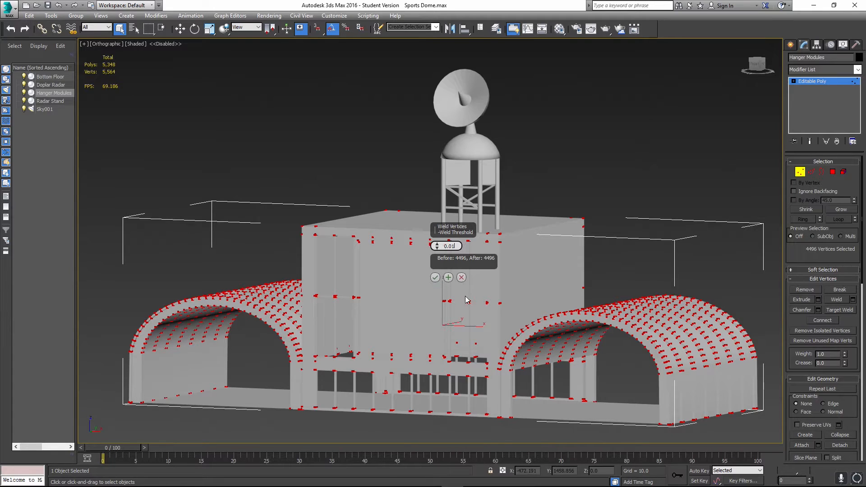
{"action": "mouse_move", "coordinate": [482, 259]}
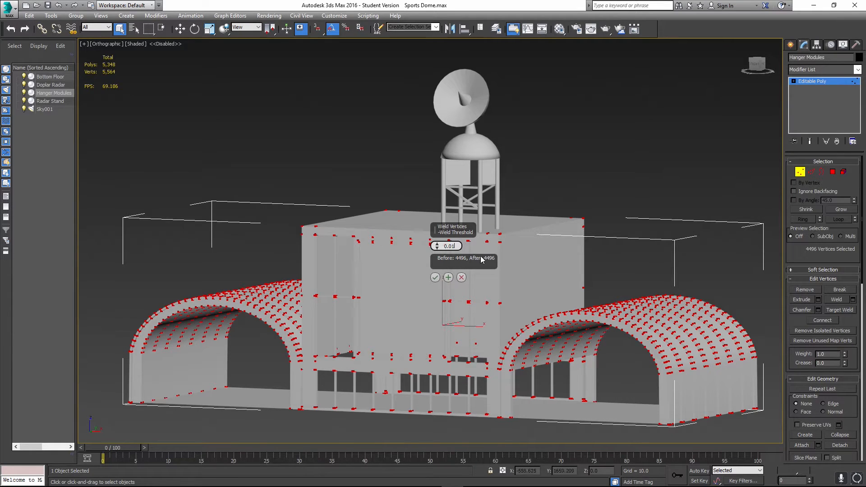
{"action": "mouse_move", "coordinate": [461, 278]}
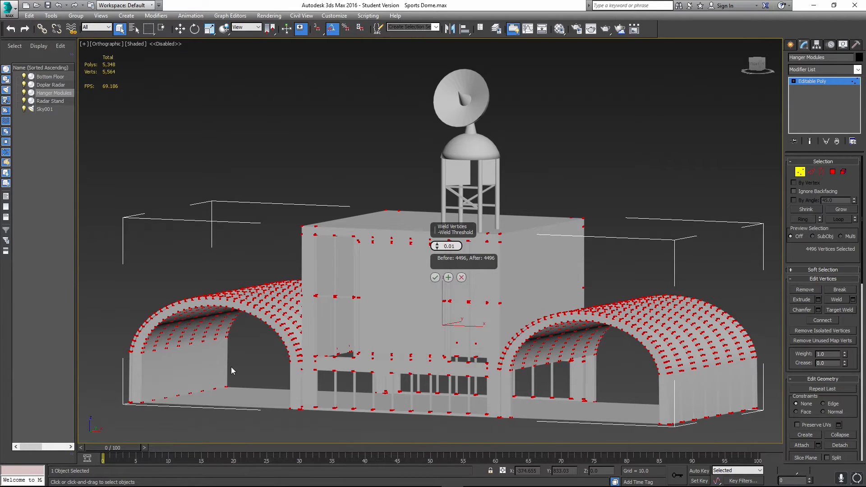
{"action": "mouse_move", "coordinate": [637, 355]}
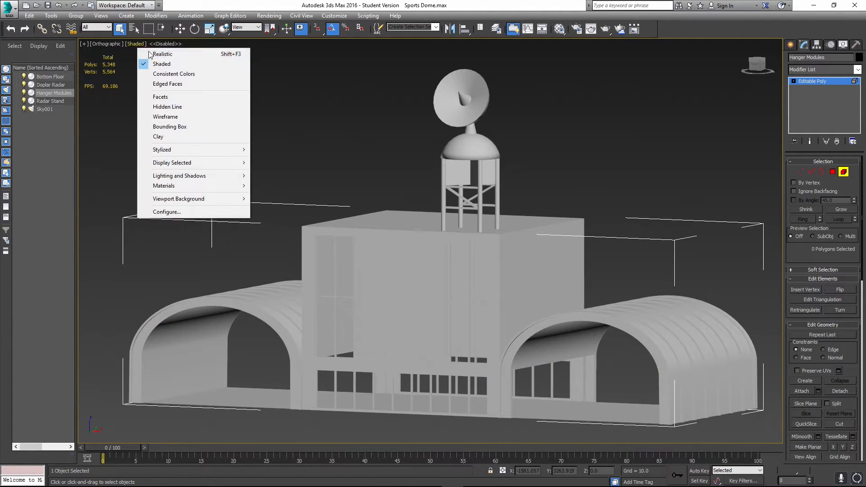
Return the viewport to Realistic shading
{"action": "left_click", "coordinate": [161, 55]}
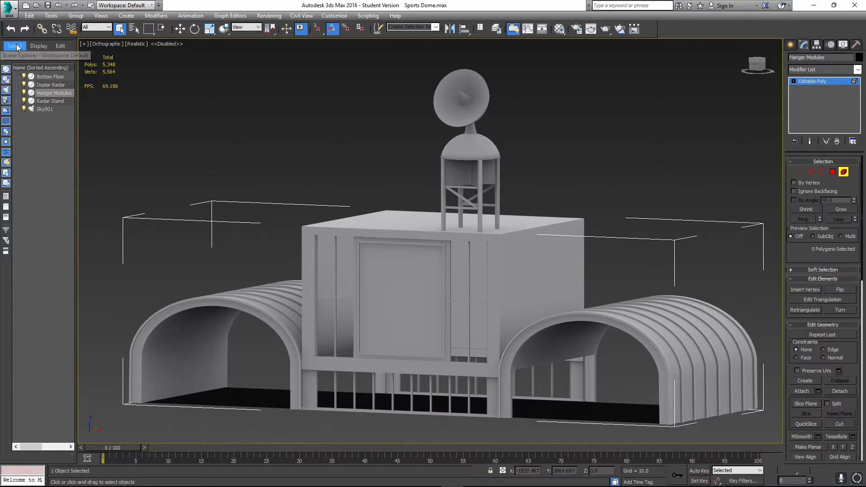
Browse the application menu's import/export options without changing the Sports Dome scene
{"action": "left_click", "coordinate": [8, 9]}
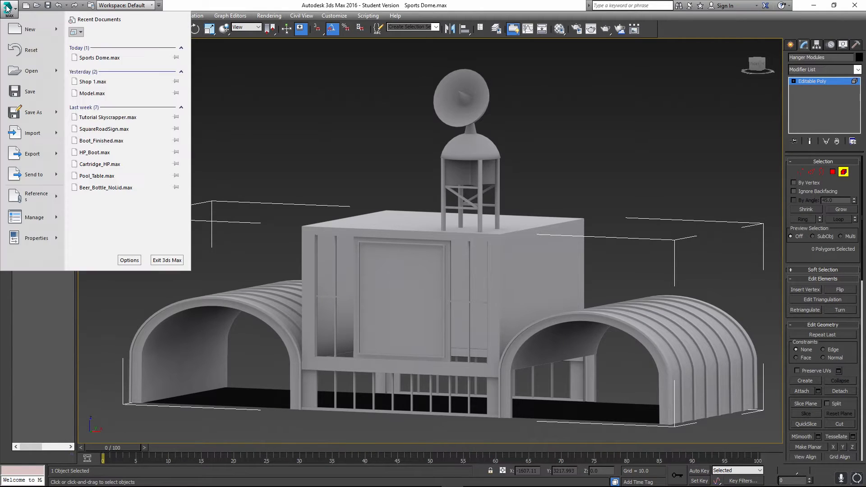
{"action": "mouse_move", "coordinate": [32, 153]}
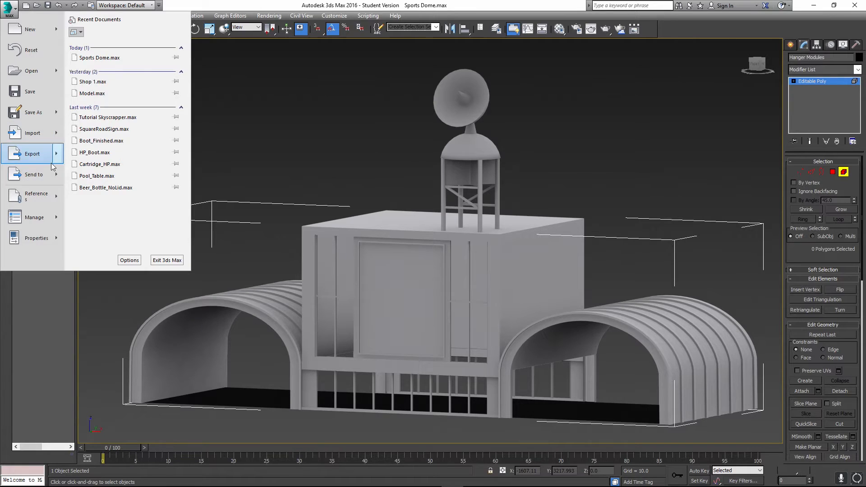
{"action": "left_click", "coordinate": [34, 174]}
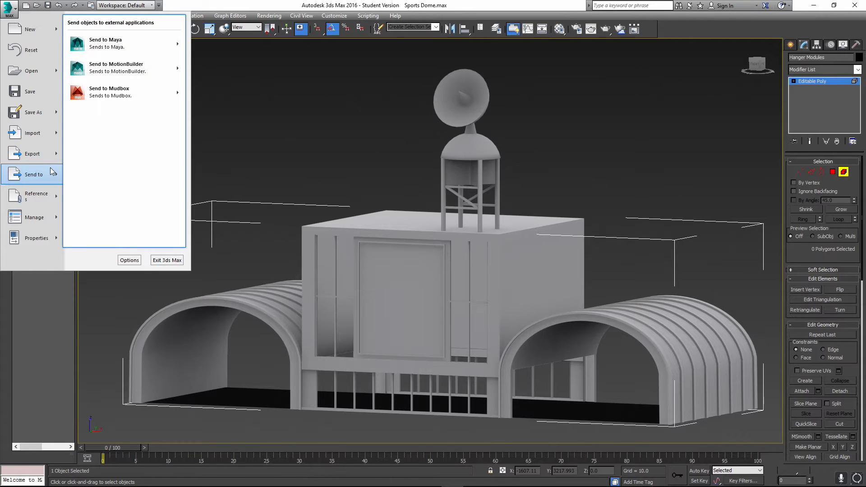
{"action": "mouse_move", "coordinate": [373, 196]}
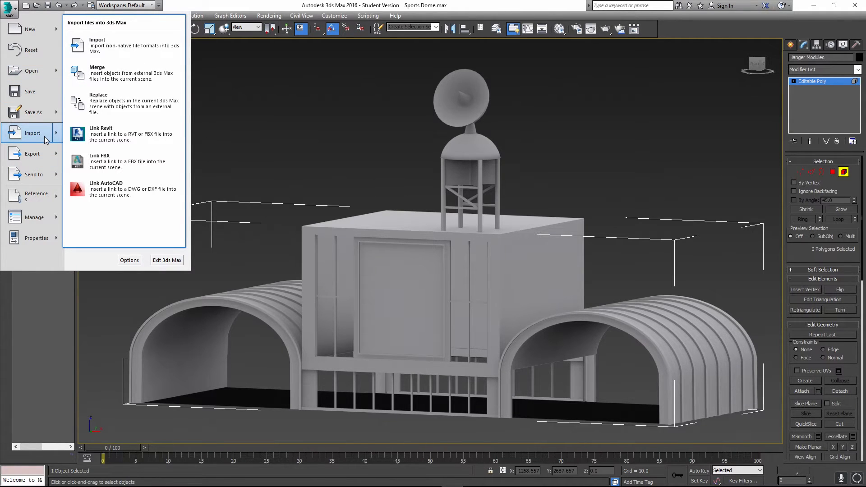
{"action": "mouse_move", "coordinate": [130, 80]}
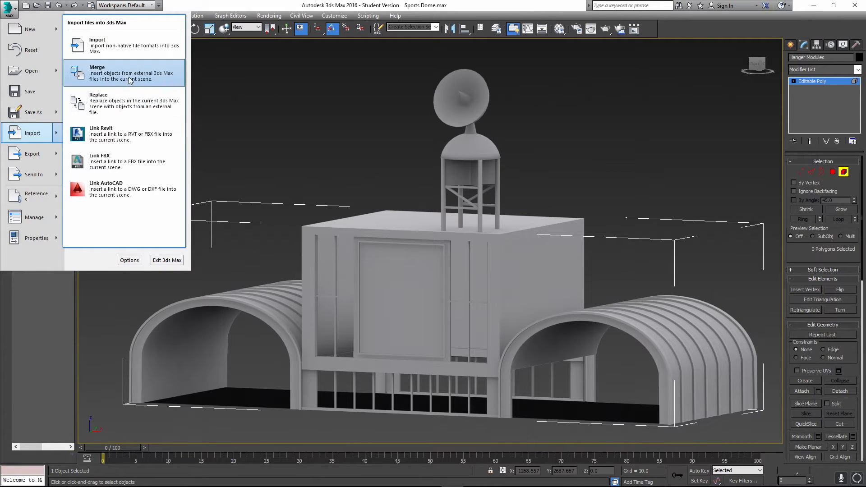
{"action": "mouse_move", "coordinate": [126, 47]}
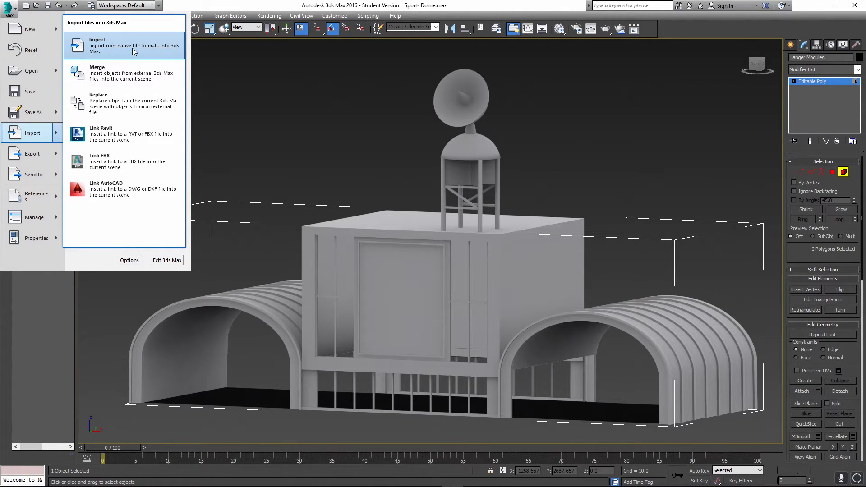
{"action": "mouse_move", "coordinate": [128, 80]}
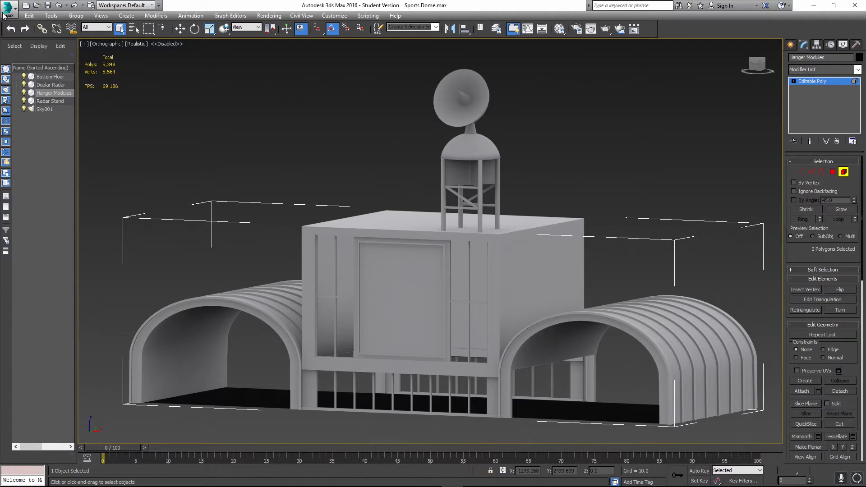
{"action": "left_click", "coordinate": [8, 7]}
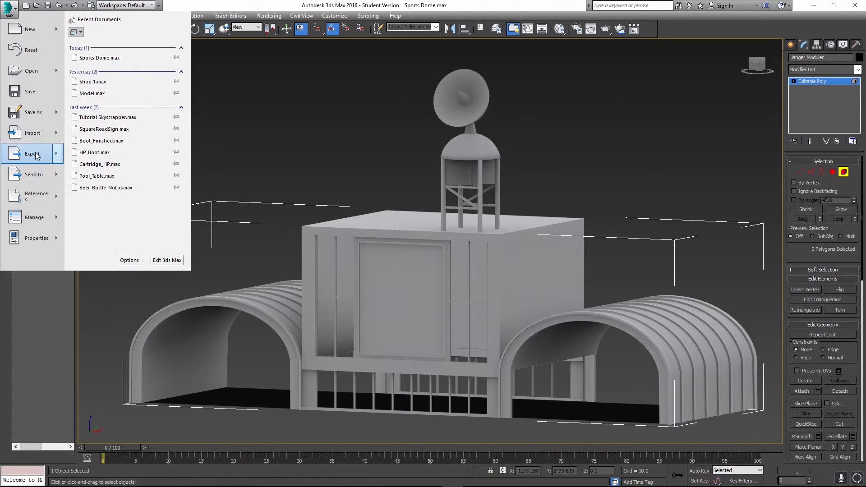
{"action": "left_click", "coordinate": [9, 9]}
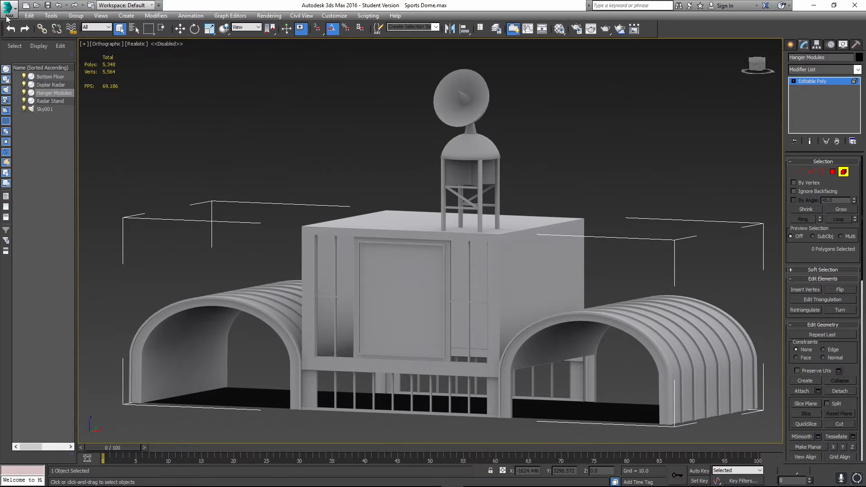
Merge from Car Shop.max in Documents\CL Projects, listing its objects
{"action": "left_click", "coordinate": [9, 9]}
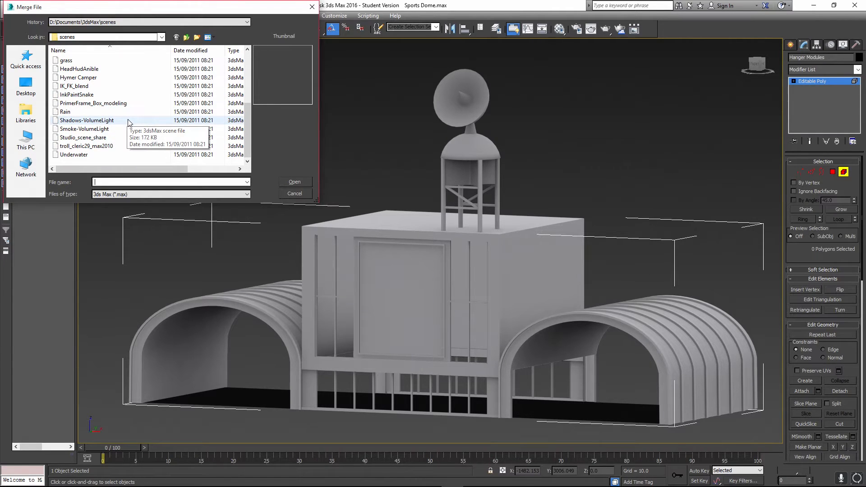
{"action": "left_click", "coordinate": [65, 112]}
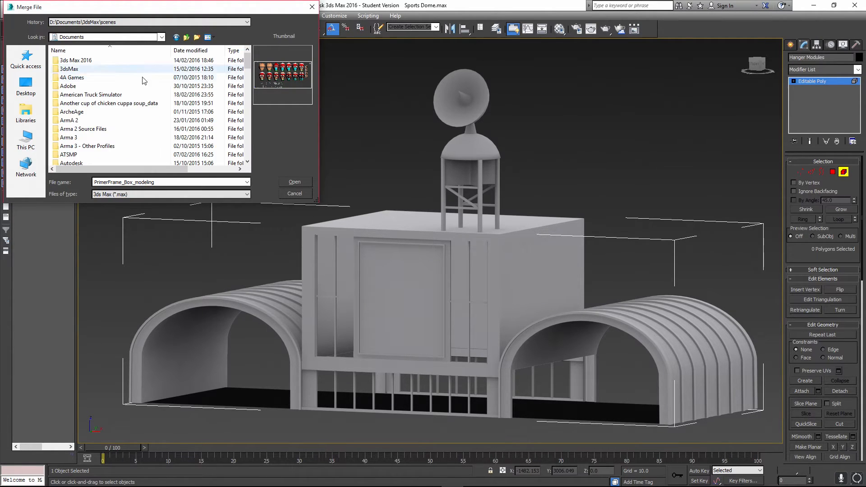
{"action": "scroll", "scroll_direction": "down", "scroll_amount": 3}
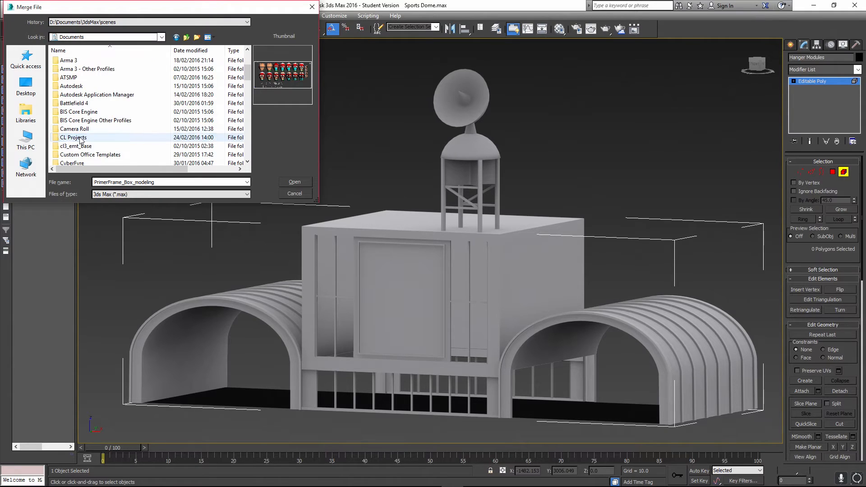
{"action": "double_click", "coordinate": [72, 137]}
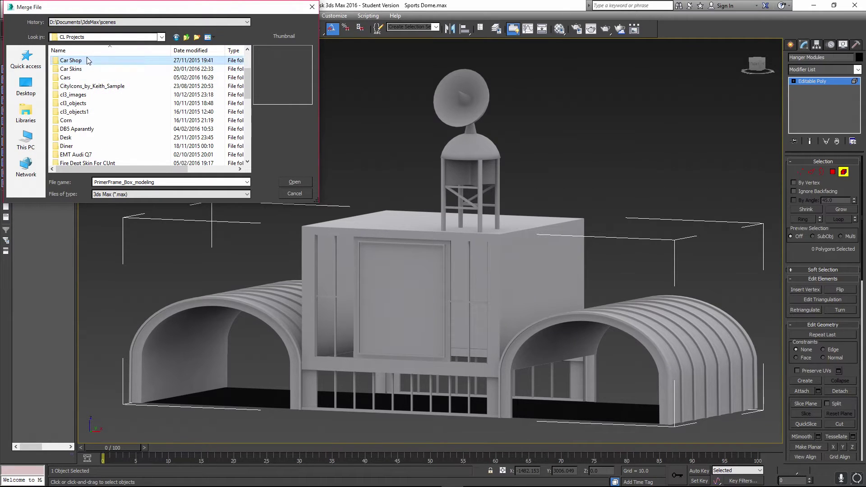
{"action": "left_click", "coordinate": [294, 183]}
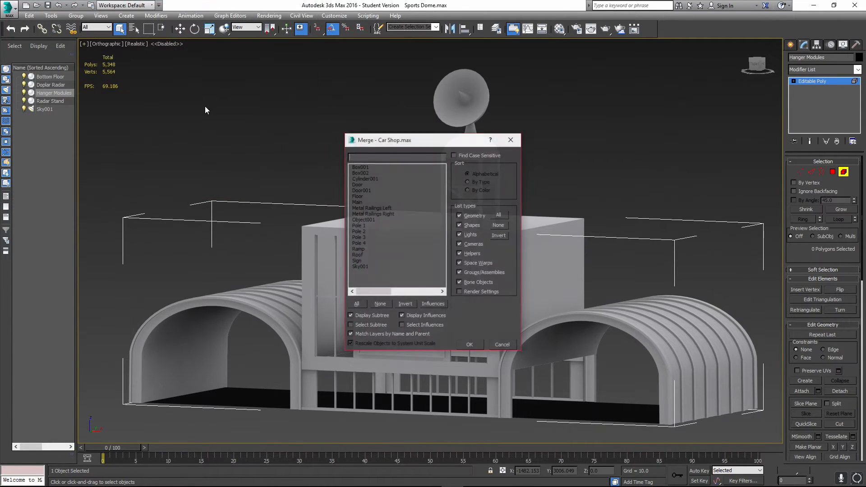
Browse the Car Shop merge list (poles, Main, Object001, Sky001, railings) and pick Door
{"action": "left_click", "coordinate": [359, 225]}
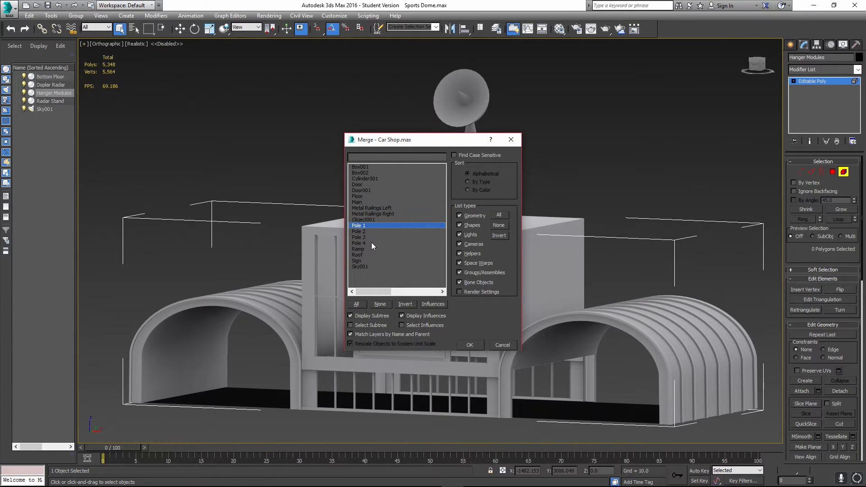
{"action": "left_click", "coordinate": [359, 231]}
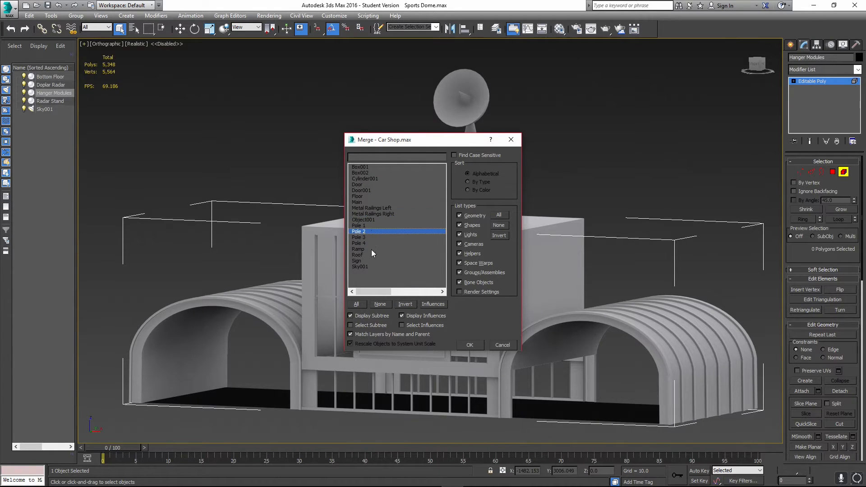
{"action": "left_click", "coordinate": [358, 202]}
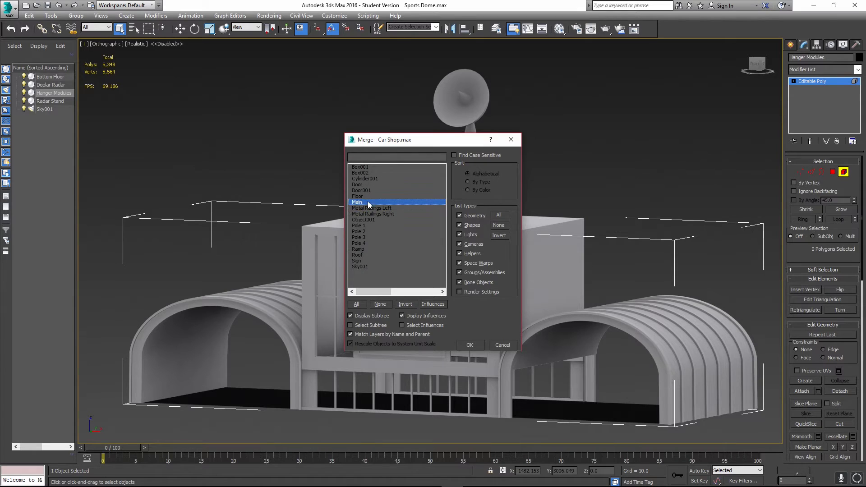
{"action": "left_click", "coordinate": [362, 219]}
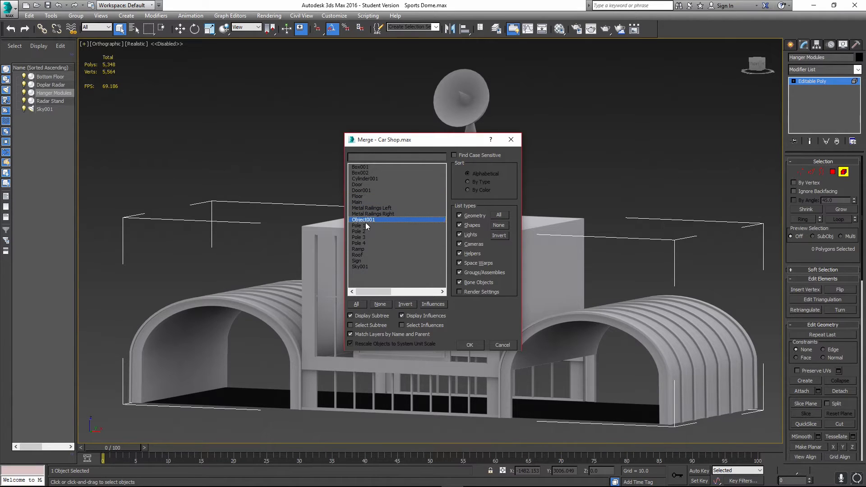
{"action": "left_click", "coordinate": [360, 266]}
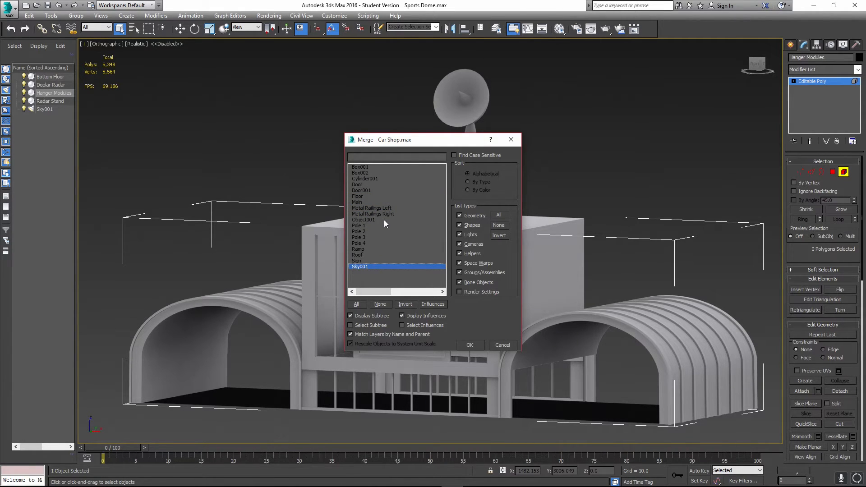
{"action": "left_click", "coordinate": [363, 219]}
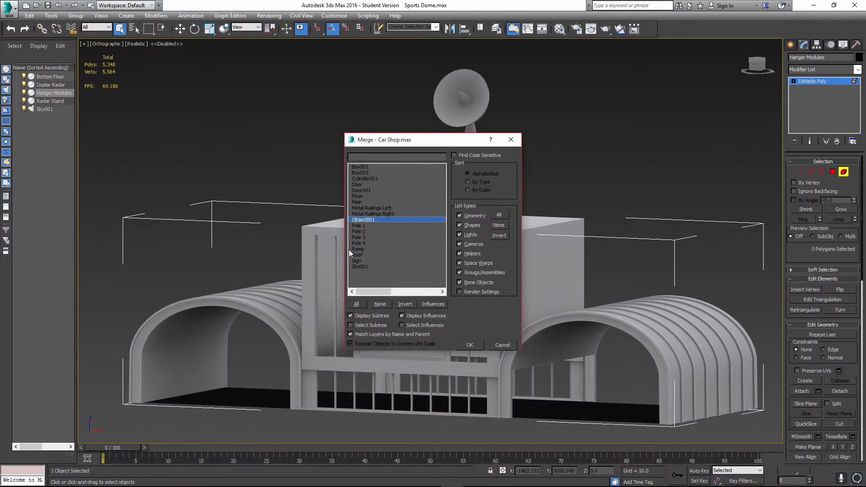
{"action": "left_click", "coordinate": [379, 214]}
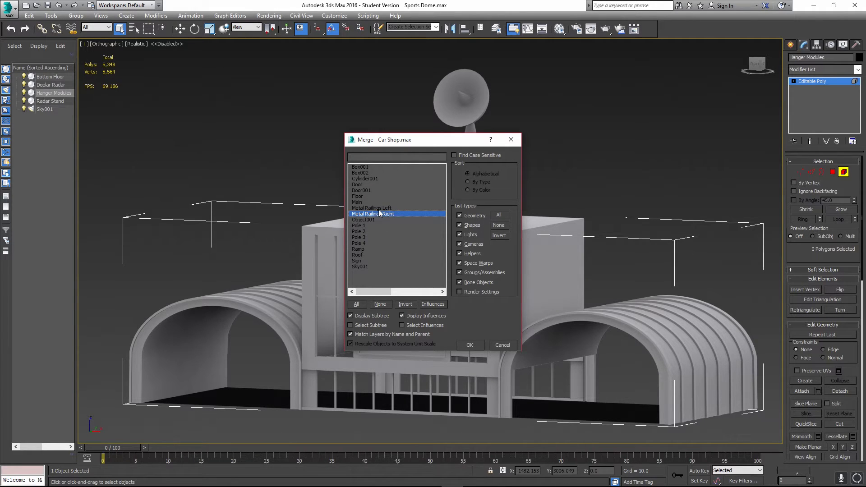
{"action": "left_click", "coordinate": [357, 184]}
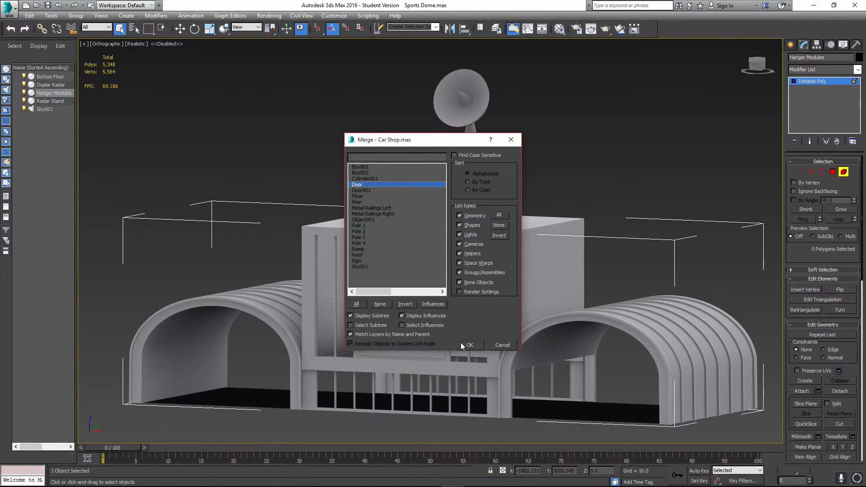
Merge the Door into the scene, remove it again, and orbit the dome view back
{"action": "left_click", "coordinate": [469, 344]}
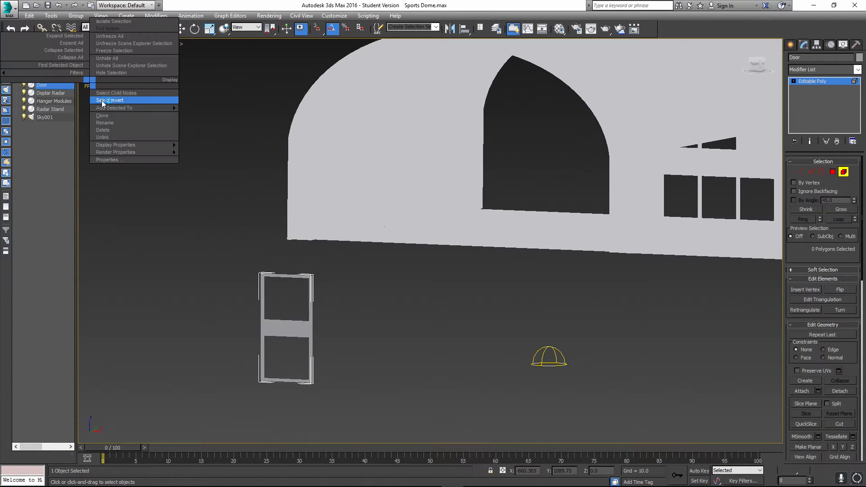
{"action": "mouse_move", "coordinate": [118, 128]}
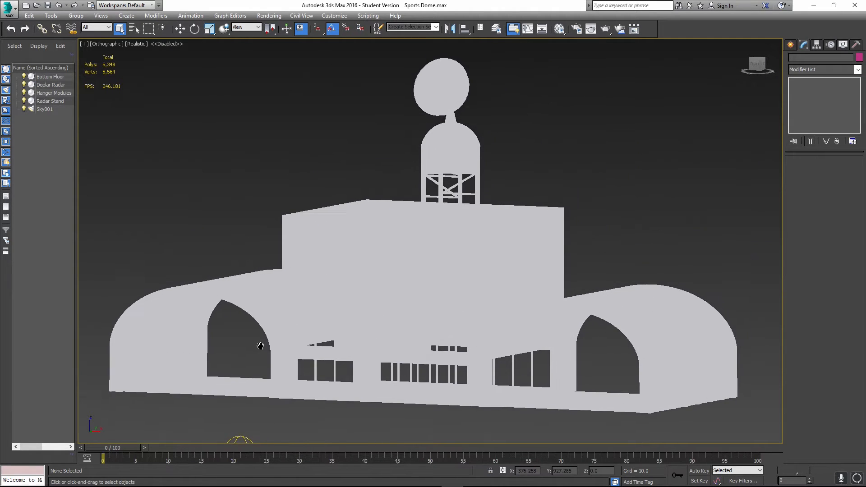
{"action": "left_click_drag", "start_coordinate": [260, 346], "coordinate": [476, 189]}
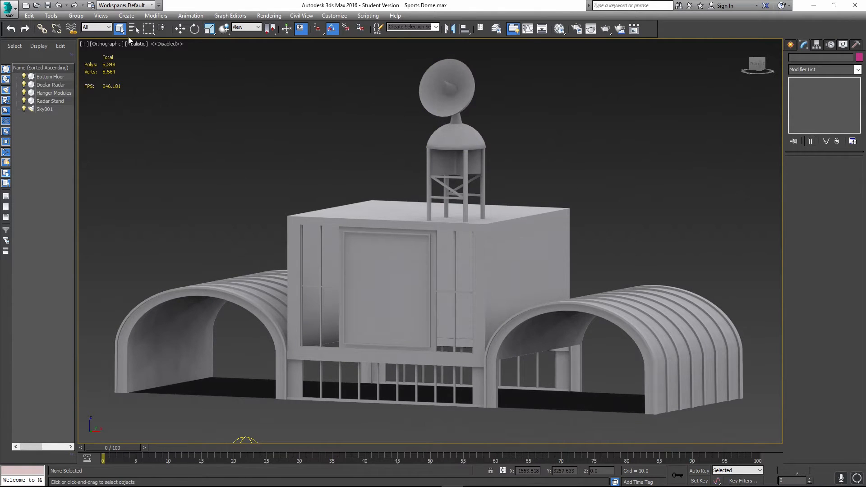
Export the scene as an OBJ file named Building to the Desktop
{"action": "left_click", "coordinate": [8, 8]}
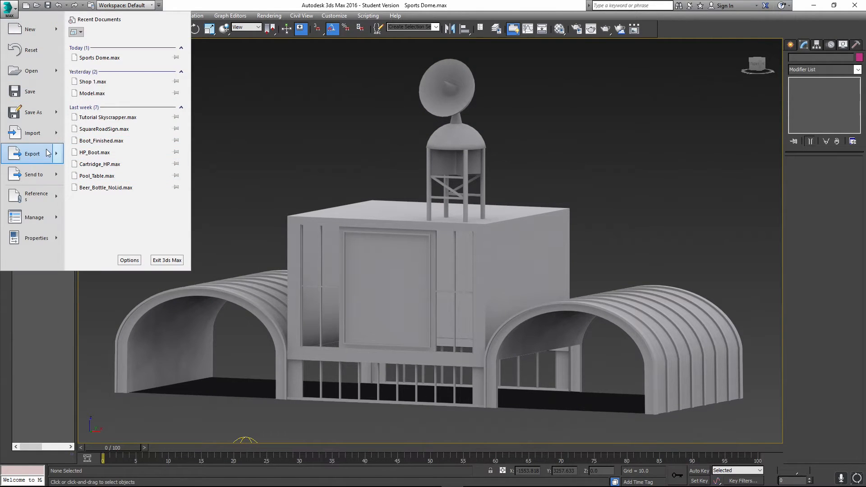
{"action": "left_click", "coordinate": [32, 153]}
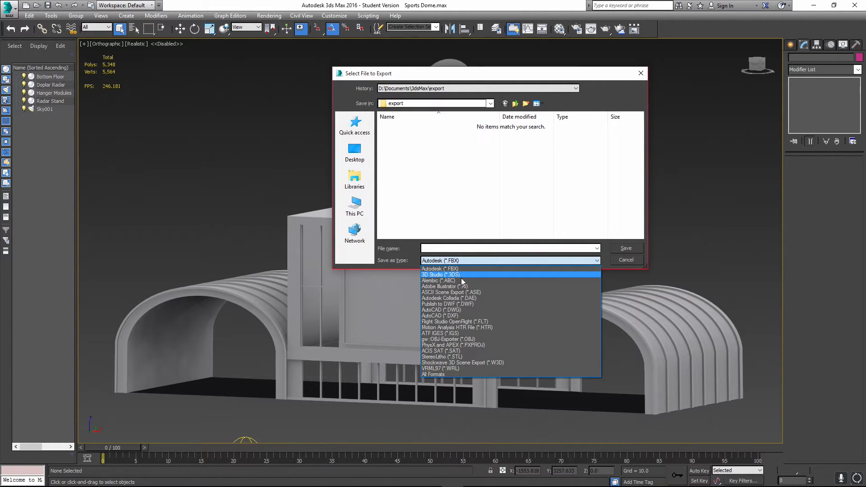
{"action": "left_click", "coordinate": [447, 339]}
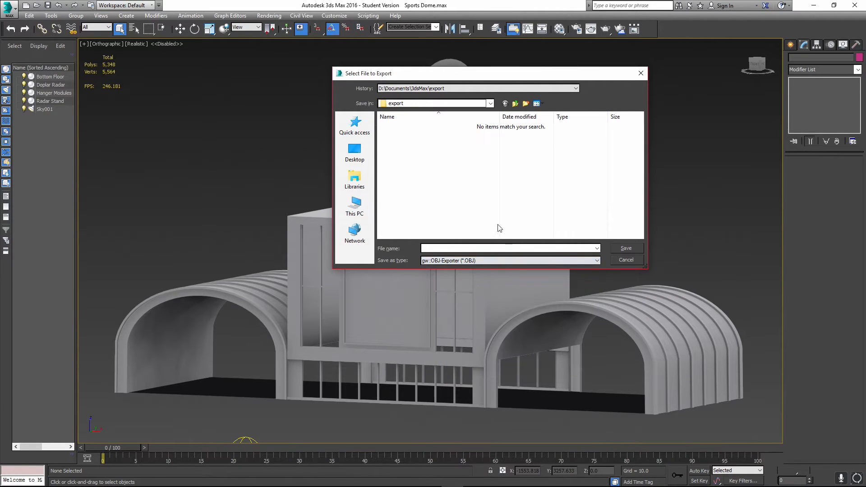
{"action": "left_click", "coordinate": [355, 152]}
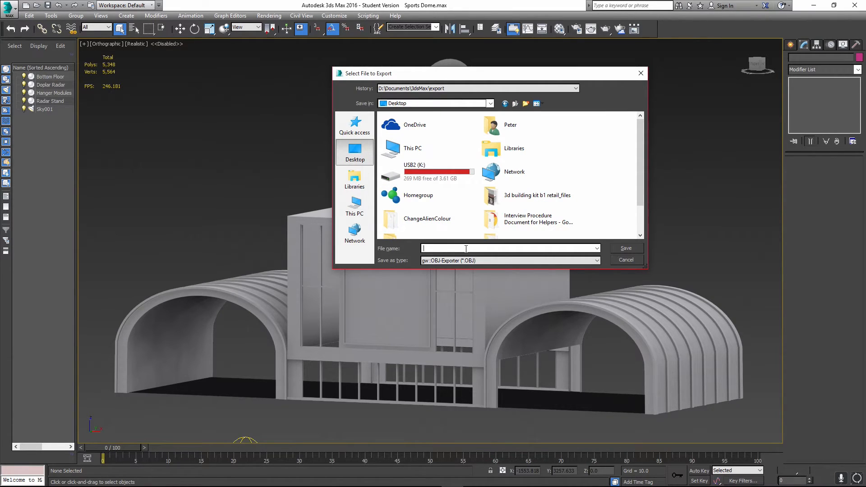
{"action": "type", "text": "Building"}
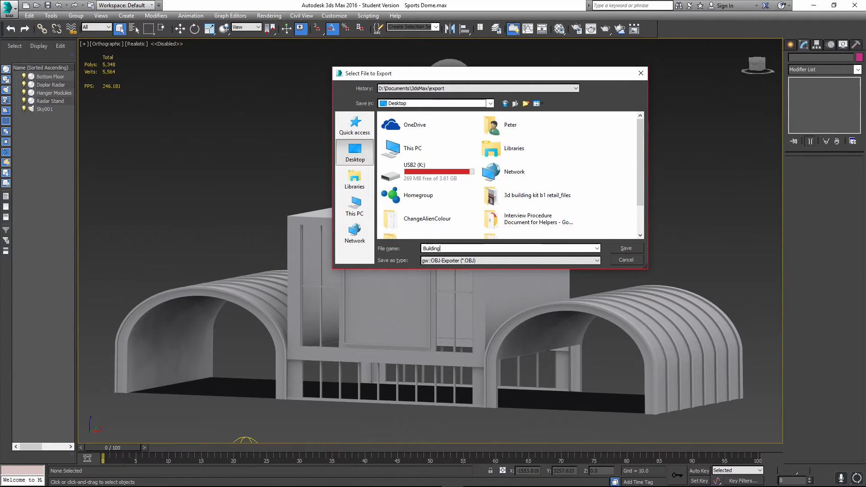
{"action": "left_click", "coordinate": [626, 247]}
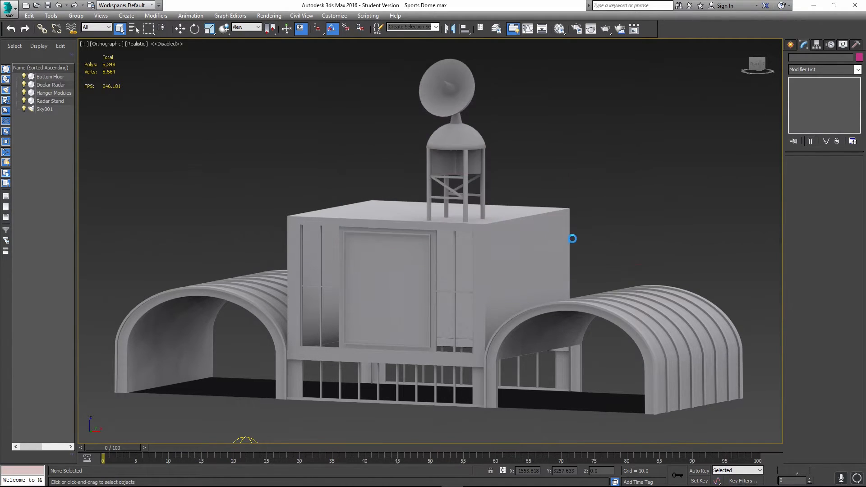
{"action": "mouse_move", "coordinate": [545, 215]}
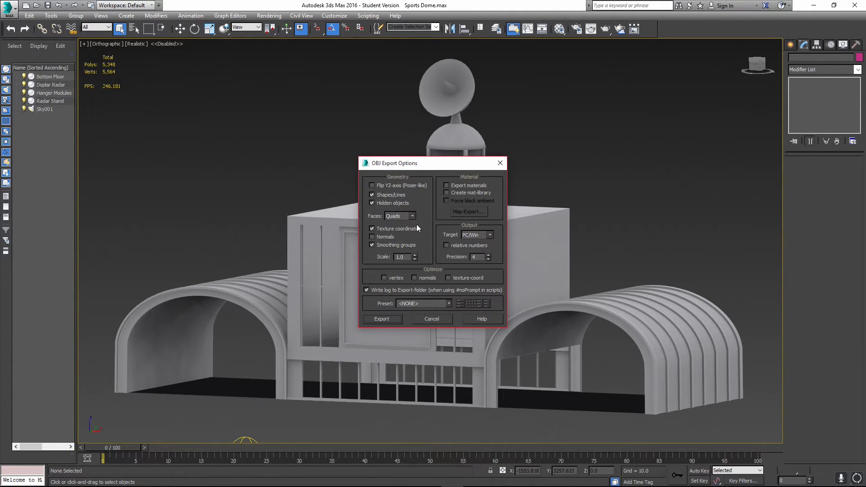
{"action": "mouse_move", "coordinate": [379, 212]}
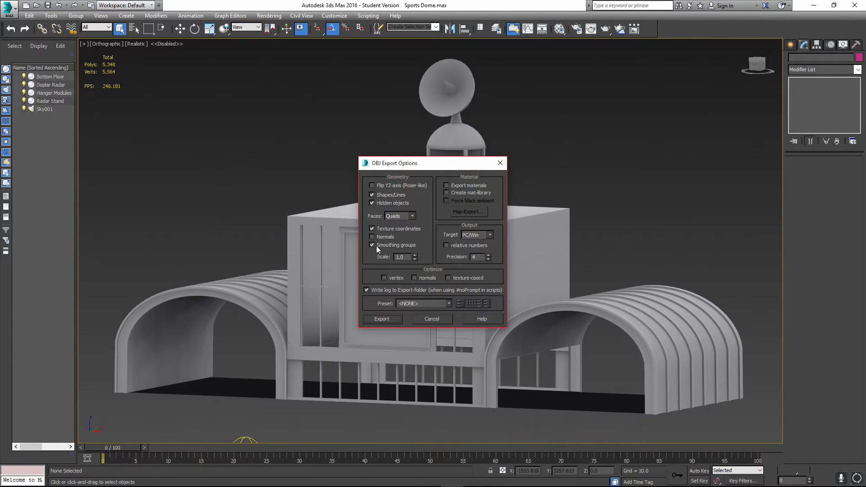
{"action": "mouse_move", "coordinate": [418, 264]}
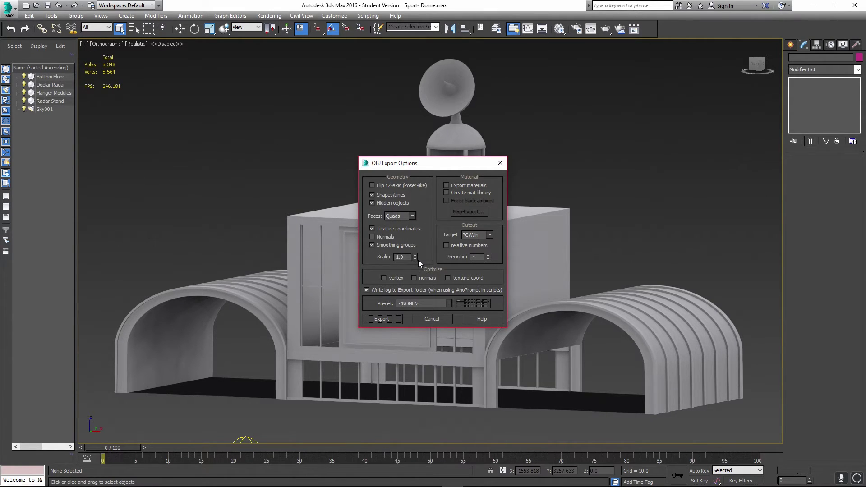
{"action": "mouse_move", "coordinate": [406, 269]}
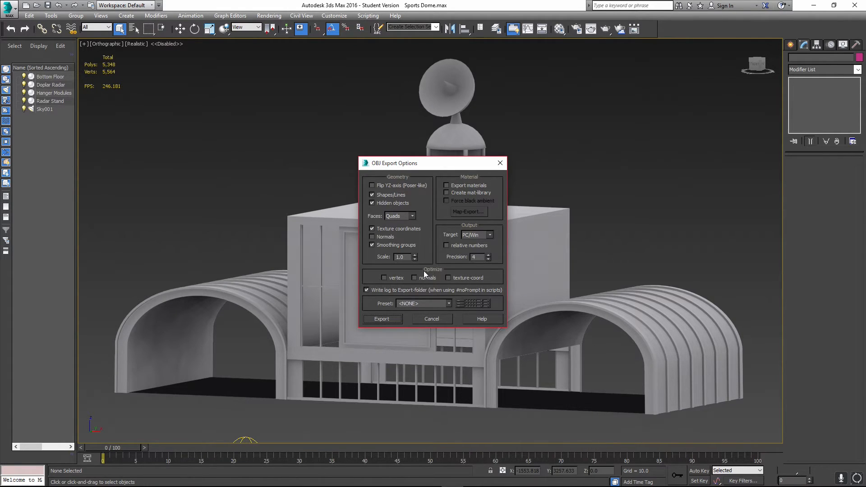
{"action": "mouse_move", "coordinate": [456, 280]}
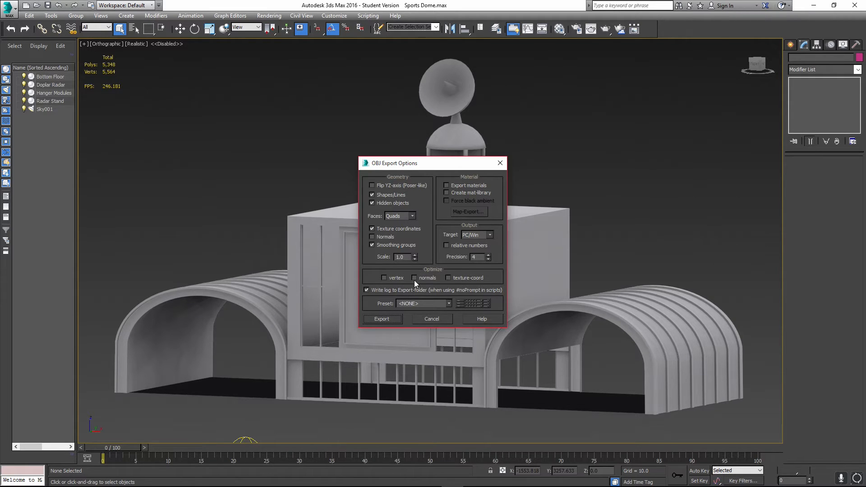
Run the OBJ export with no preset and quad faces, yielding 5564 vertices and 5328 quads
{"action": "left_click", "coordinate": [448, 303]}
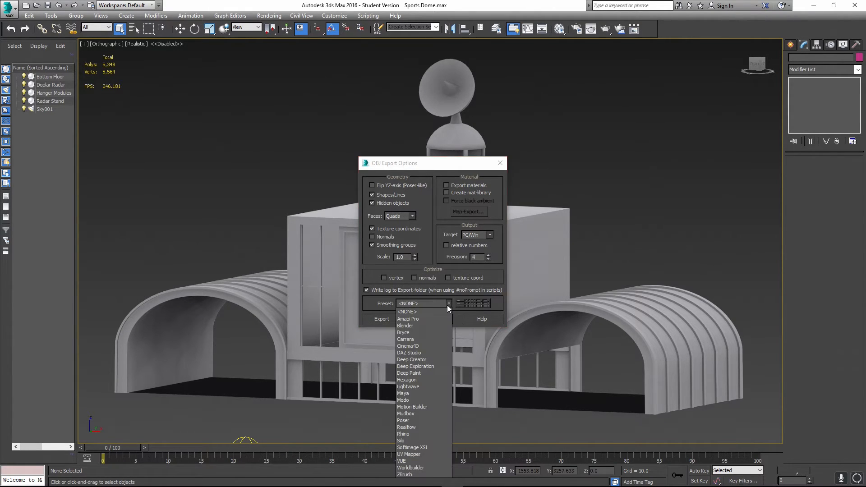
{"action": "mouse_move", "coordinate": [420, 367]}
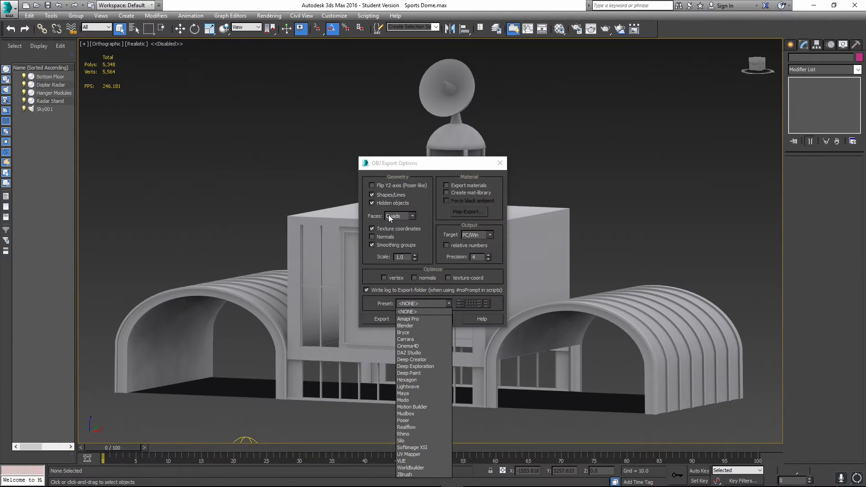
{"action": "left_click", "coordinate": [406, 311]}
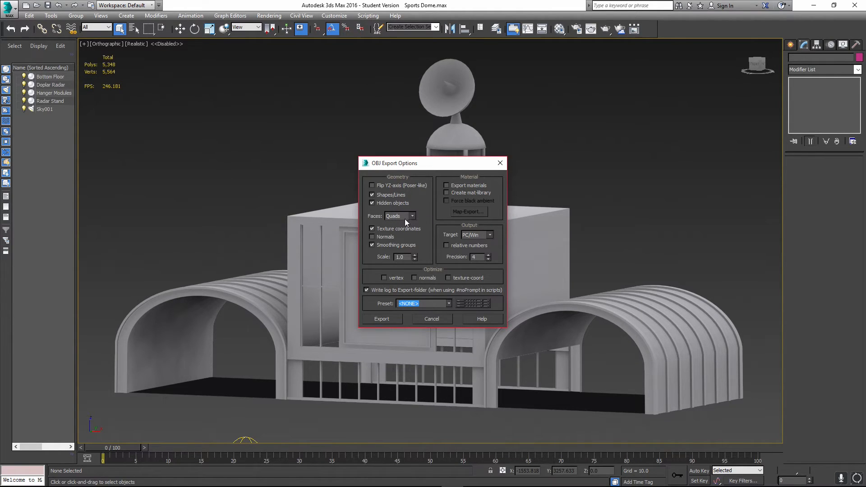
{"action": "left_click", "coordinate": [412, 216]}
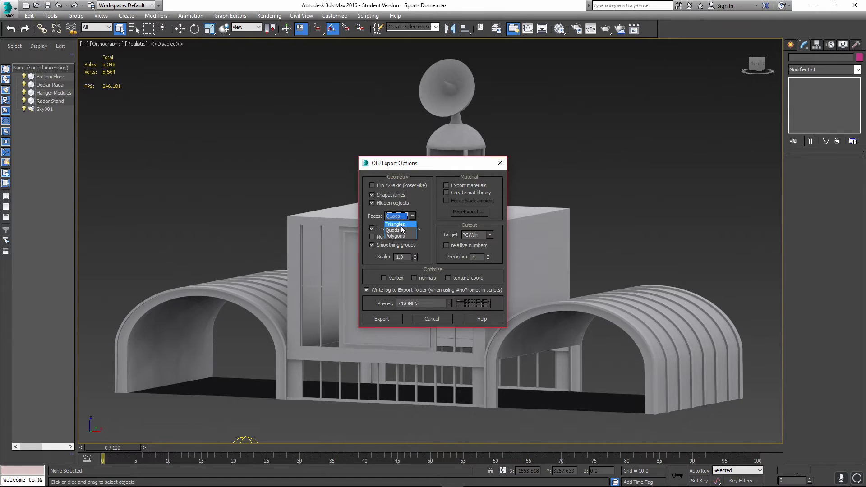
{"action": "mouse_move", "coordinate": [401, 236]}
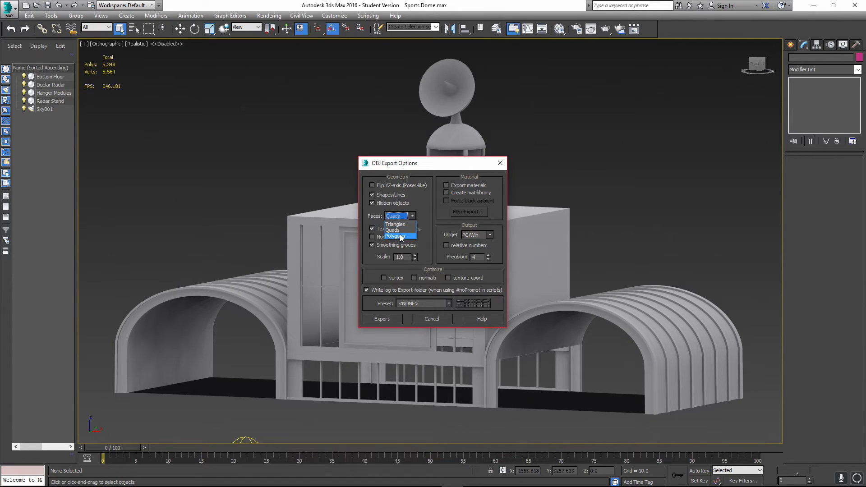
{"action": "mouse_move", "coordinate": [396, 224]}
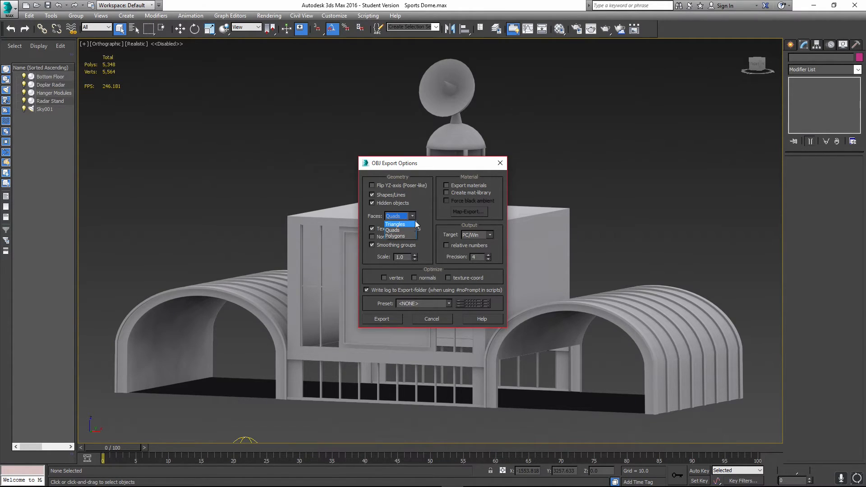
{"action": "mouse_move", "coordinate": [401, 230]}
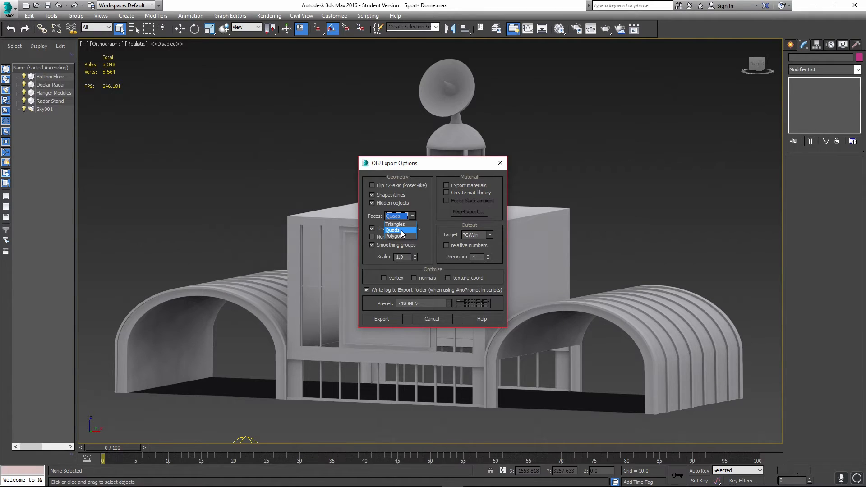
{"action": "left_click", "coordinate": [394, 230]}
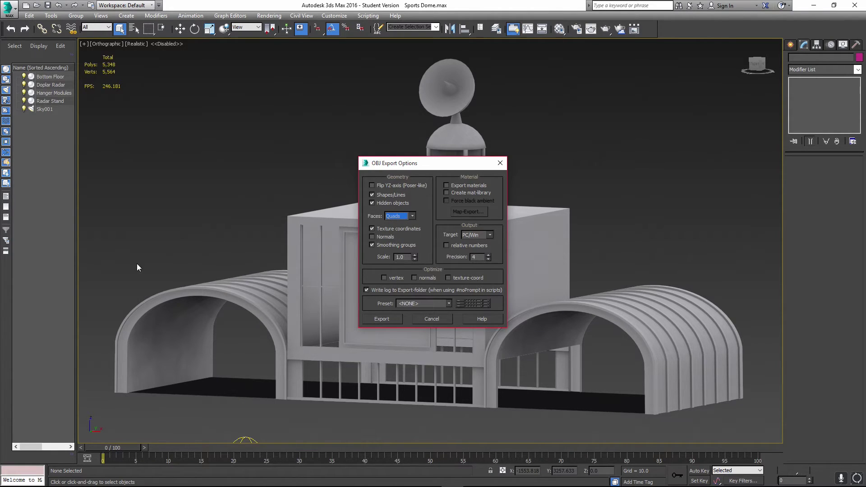
{"action": "mouse_move", "coordinate": [415, 362]}
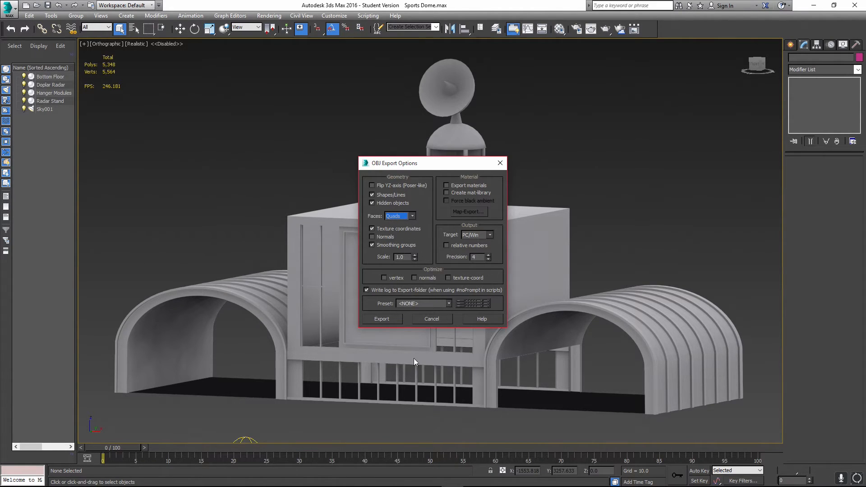
{"action": "left_click", "coordinate": [381, 320]}
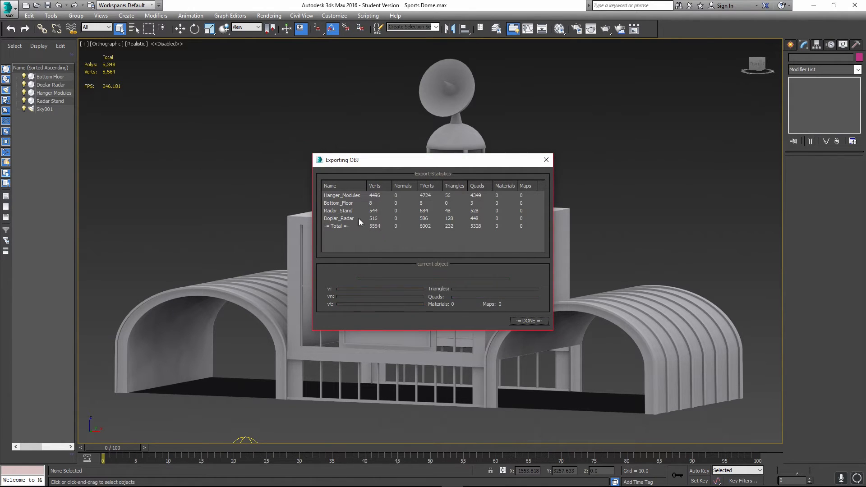
{"action": "mouse_move", "coordinate": [337, 231]}
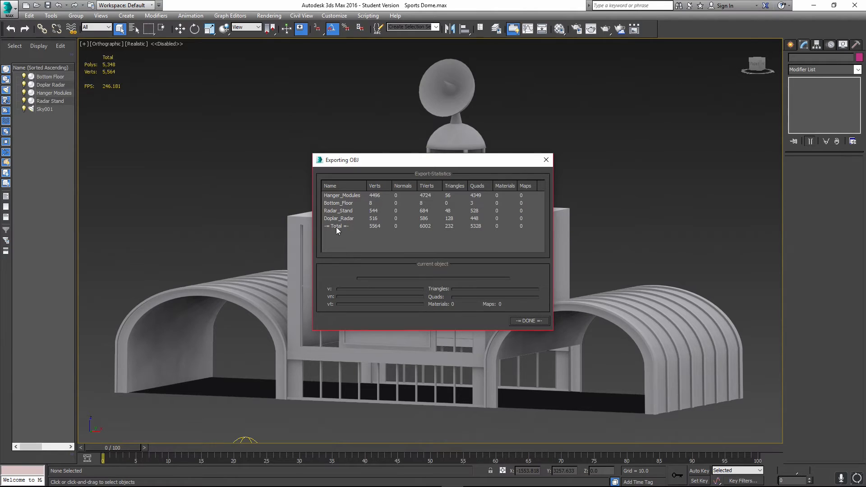
{"action": "mouse_move", "coordinate": [414, 235]}
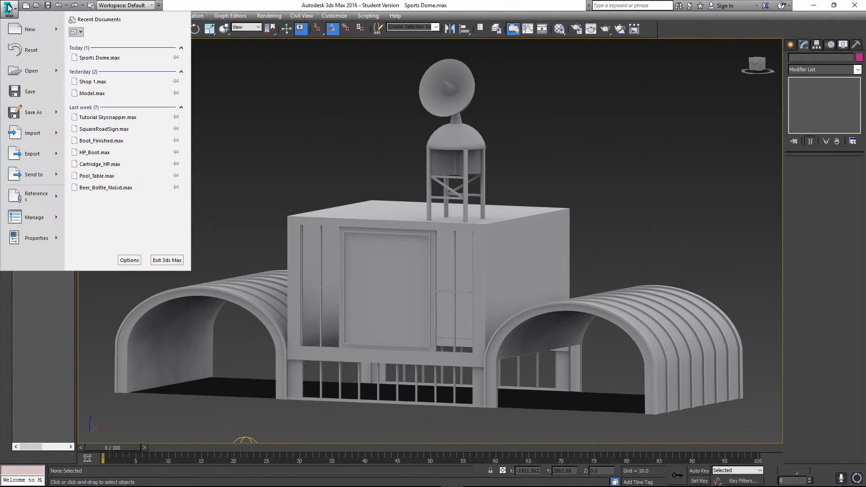
Export the scene as an Autodesk FBX file named Building, reaching the FBX options window
{"action": "left_click", "coordinate": [33, 154]}
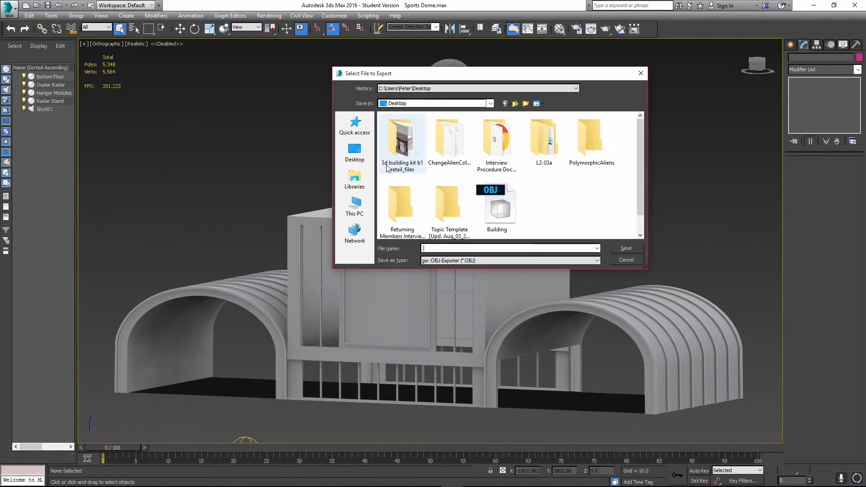
{"action": "left_click", "coordinate": [596, 260]}
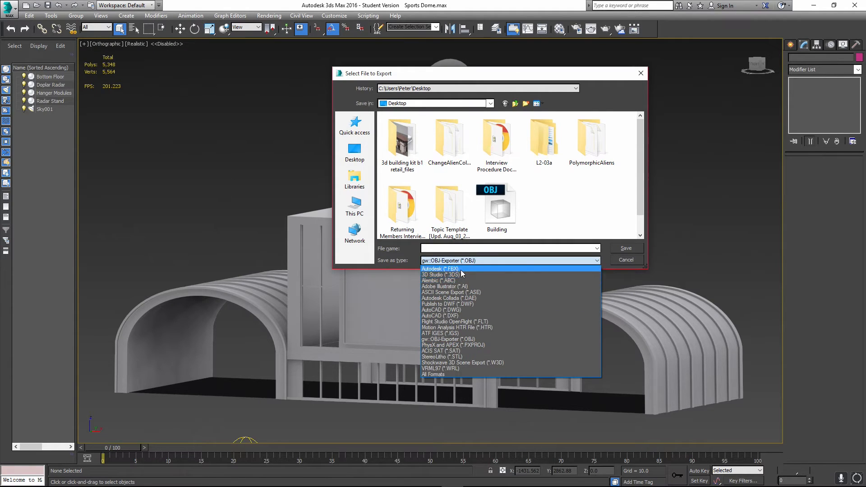
{"action": "left_click", "coordinate": [440, 269]}
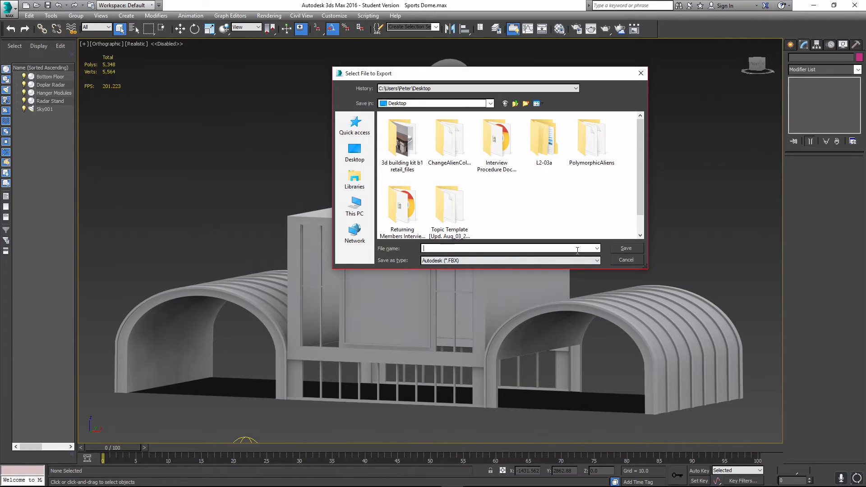
{"action": "type", "text": "Building"}
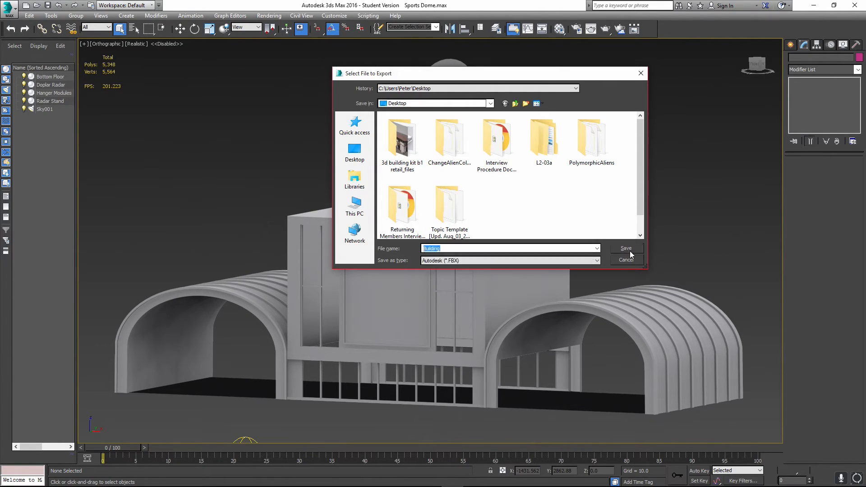
{"action": "left_click", "coordinate": [626, 259]}
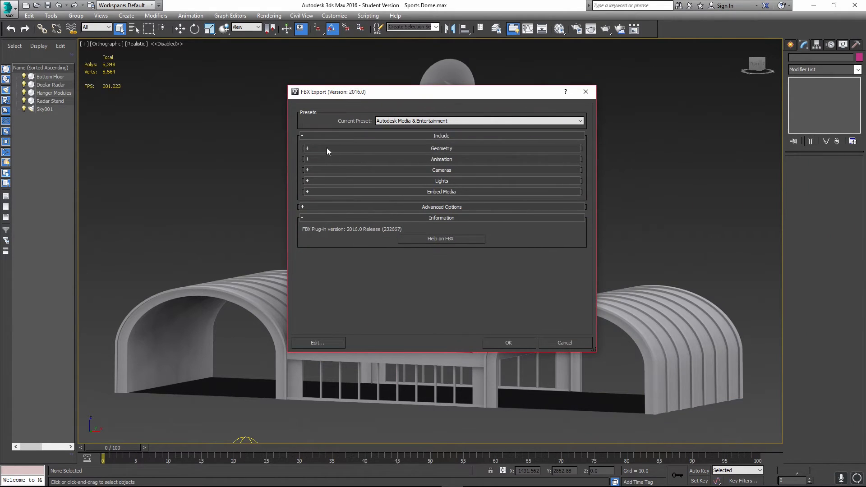
Review the Geometry and Cameras rollouts in the FBX Export dialog, leaving defaults
{"action": "left_click", "coordinate": [307, 148]}
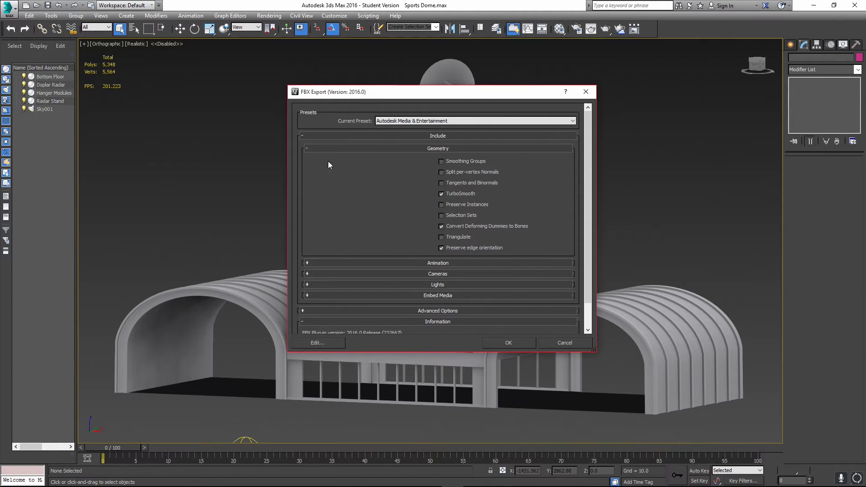
{"action": "left_click", "coordinate": [307, 148]}
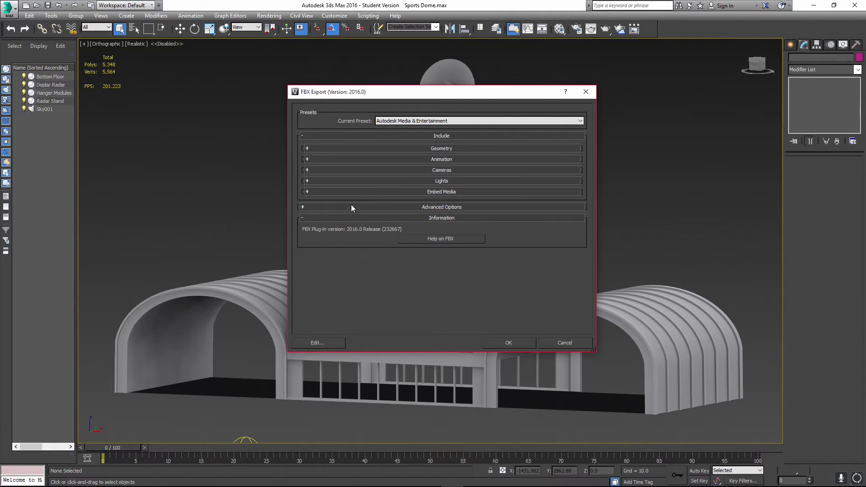
{"action": "left_click", "coordinate": [441, 207]}
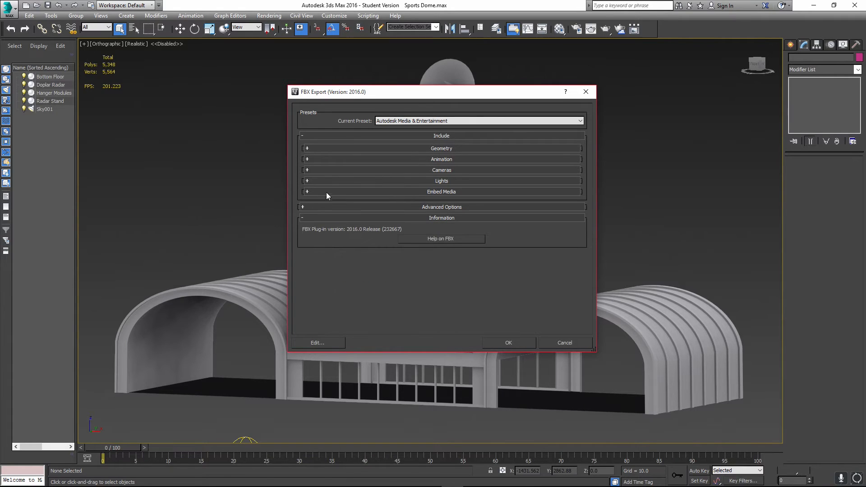
{"action": "left_click", "coordinate": [307, 169]}
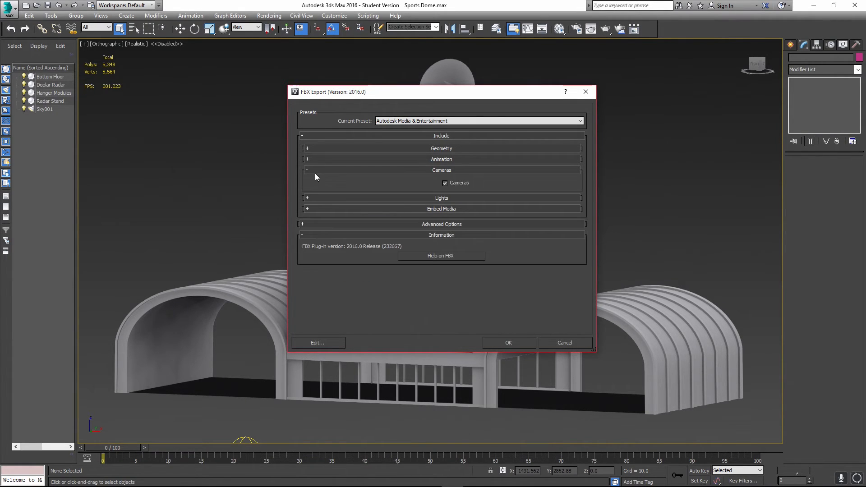
{"action": "left_click", "coordinate": [307, 170]}
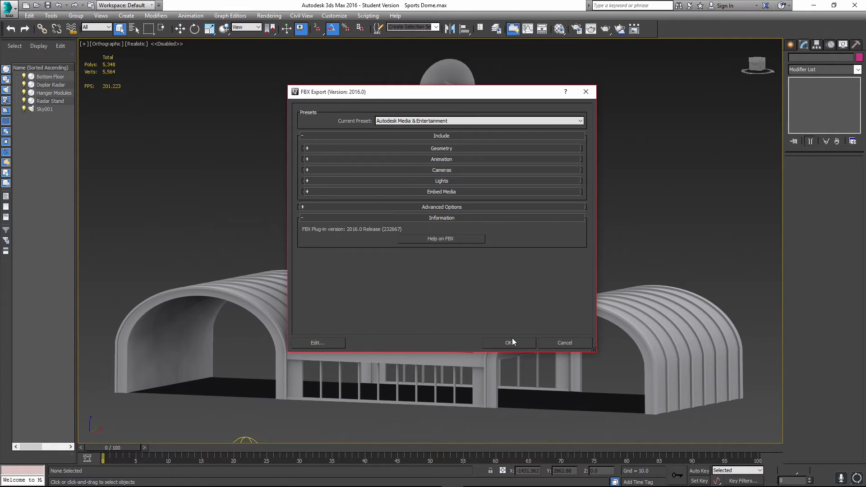
Export the Sports Dome as FBX and dismiss the unsupported Sky001 light warning
{"action": "left_click", "coordinate": [509, 343]}
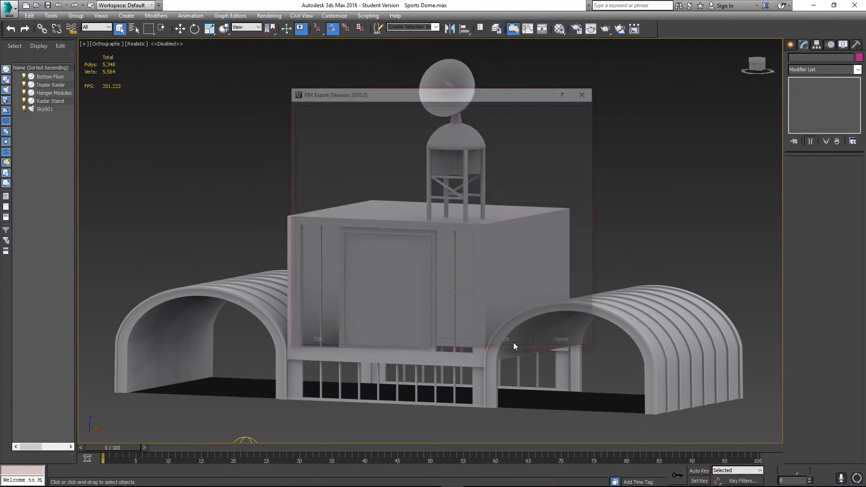
{"action": "left_click", "coordinate": [510, 338]}
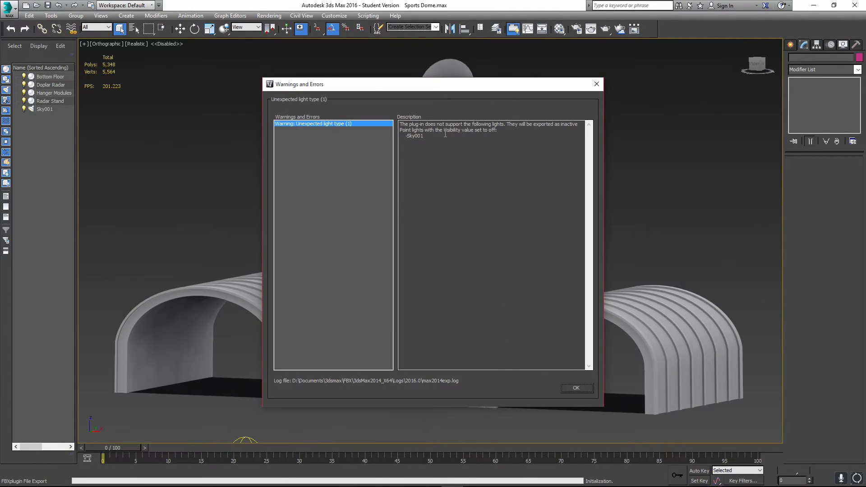
{"action": "mouse_move", "coordinate": [451, 228]}
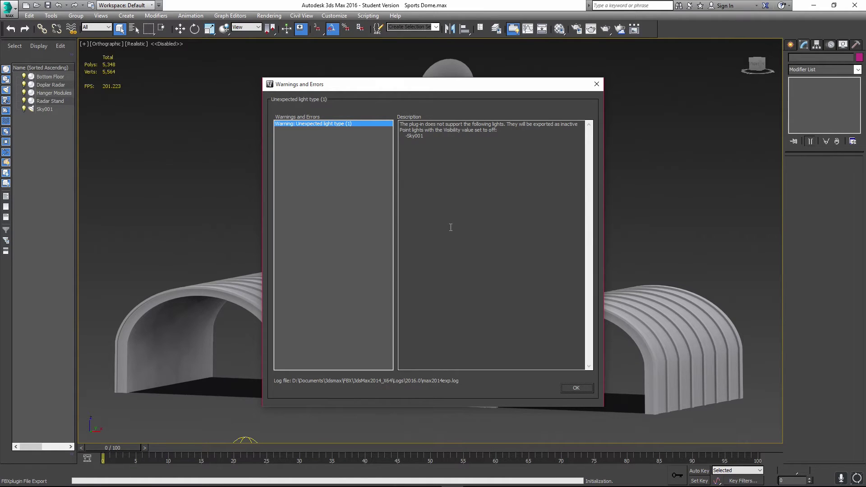
{"action": "left_click", "coordinate": [576, 388]}
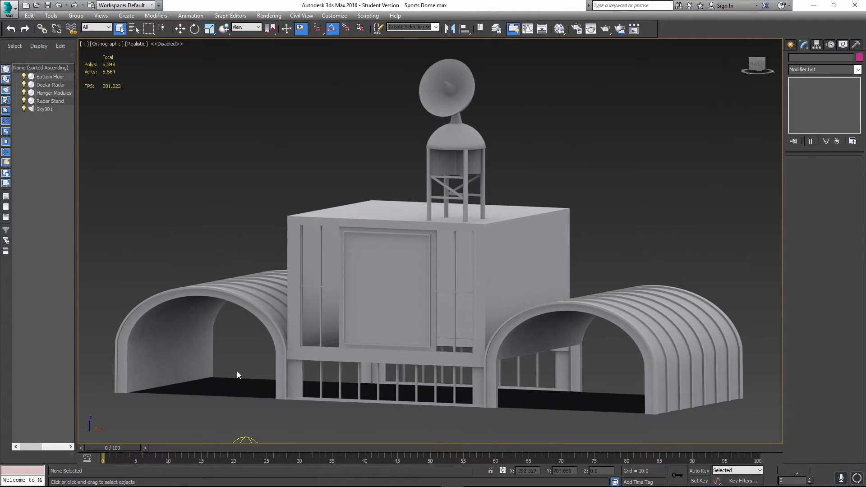
{"action": "mouse_move", "coordinate": [598, 162]}
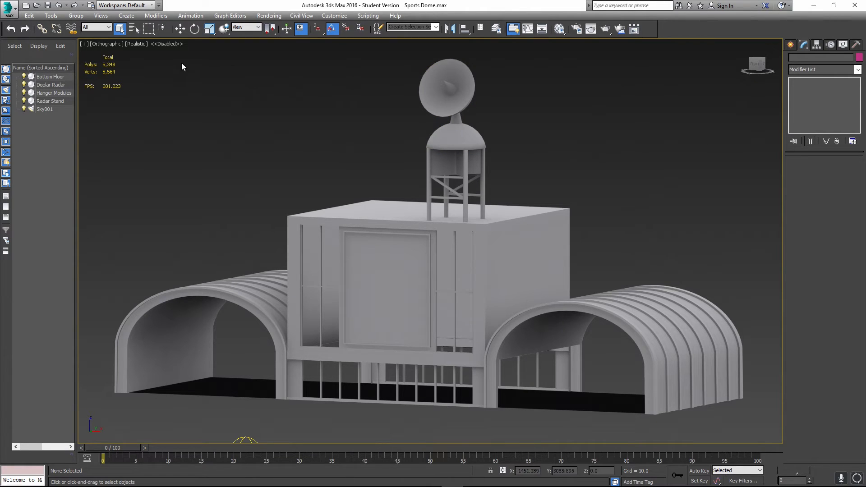
{"action": "mouse_move", "coordinate": [32, 9]}
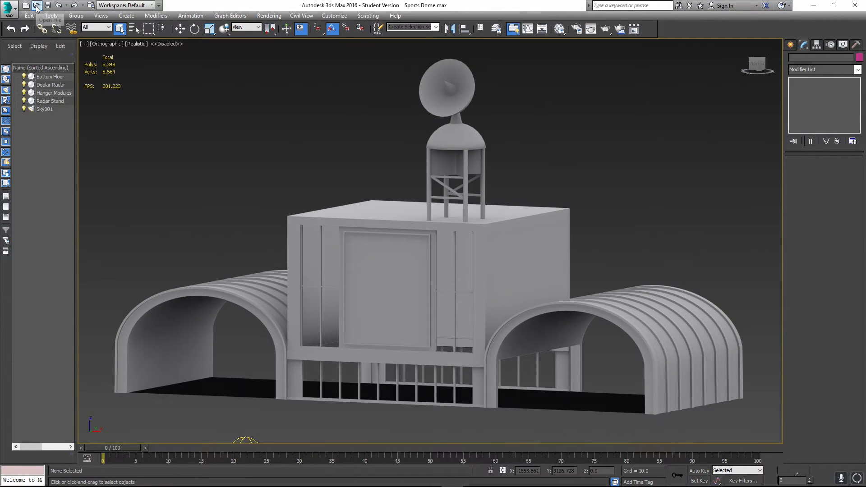
{"action": "mouse_move", "coordinate": [47, 8]}
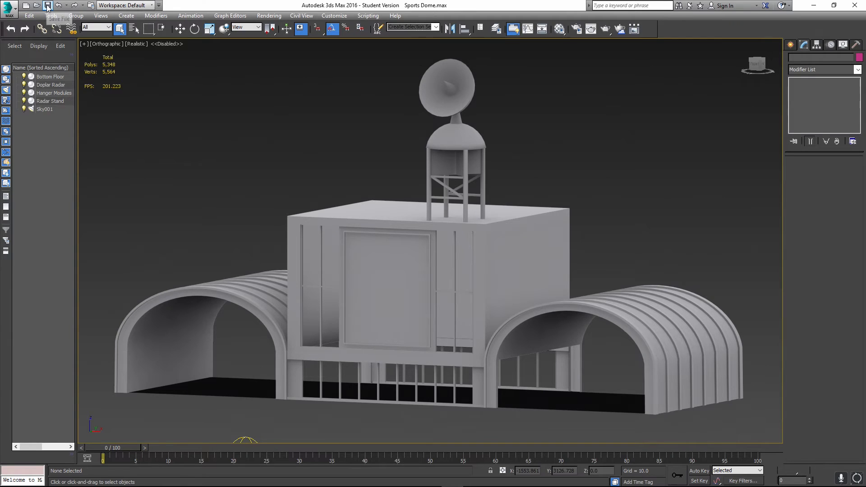
Start opening a scene, check Recent Documents, then browse for a file instead
{"action": "left_click", "coordinate": [46, 7]}
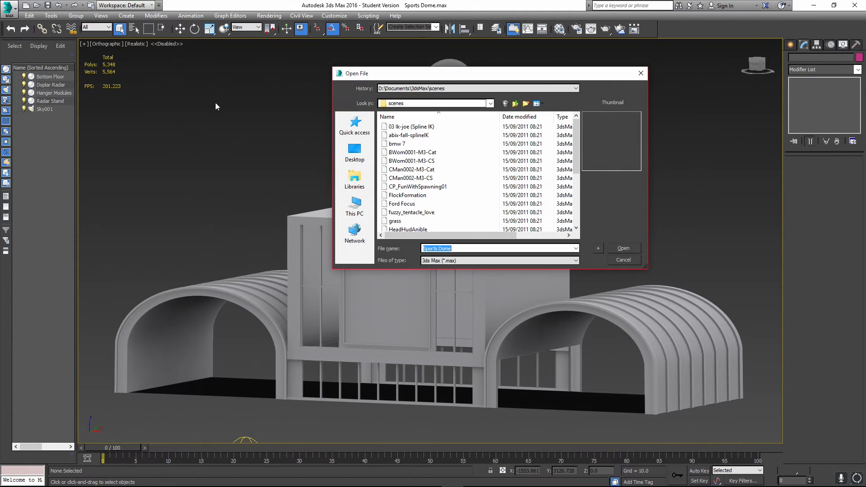
{"action": "left_click", "coordinate": [354, 177]}
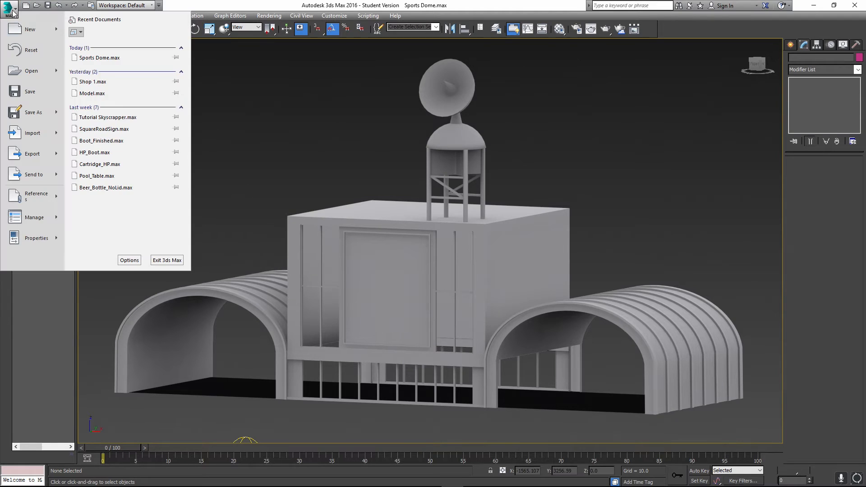
{"action": "mouse_move", "coordinate": [210, 119]}
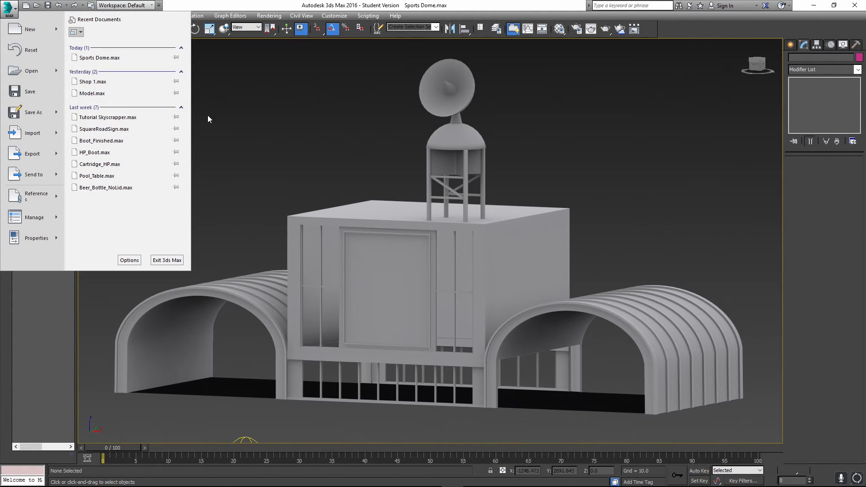
{"action": "mouse_move", "coordinate": [151, 131]}
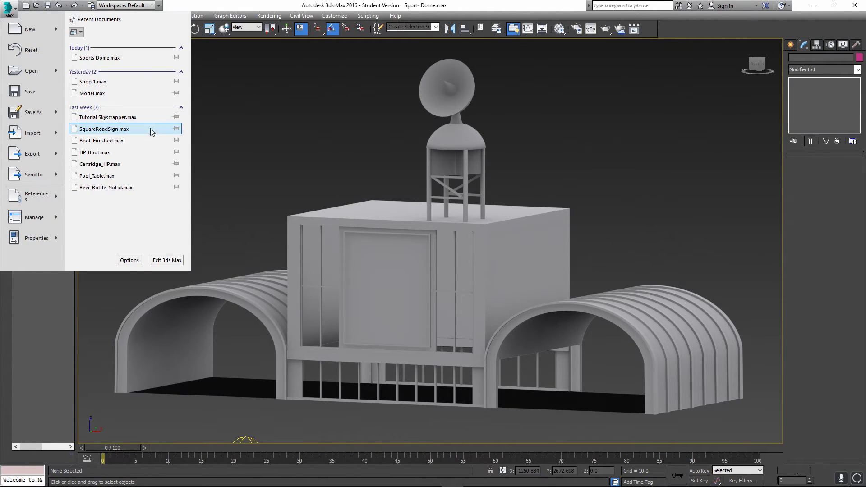
{"action": "mouse_move", "coordinate": [145, 139]}
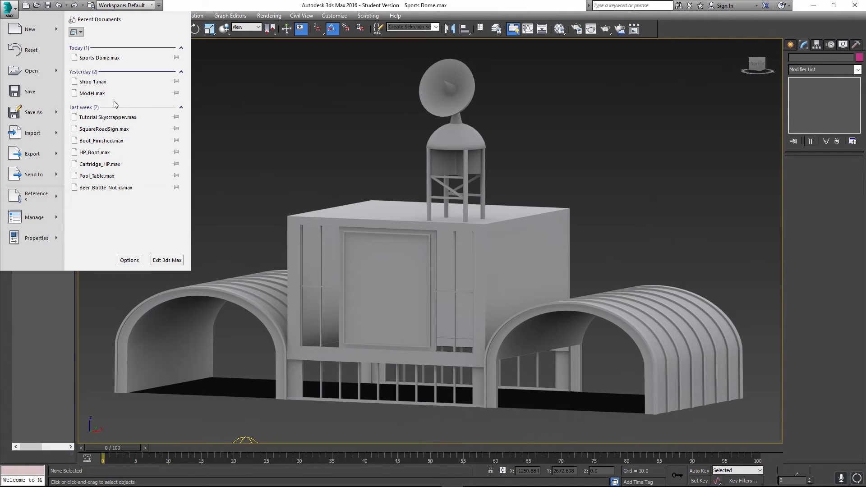
{"action": "mouse_move", "coordinate": [80, 83]}
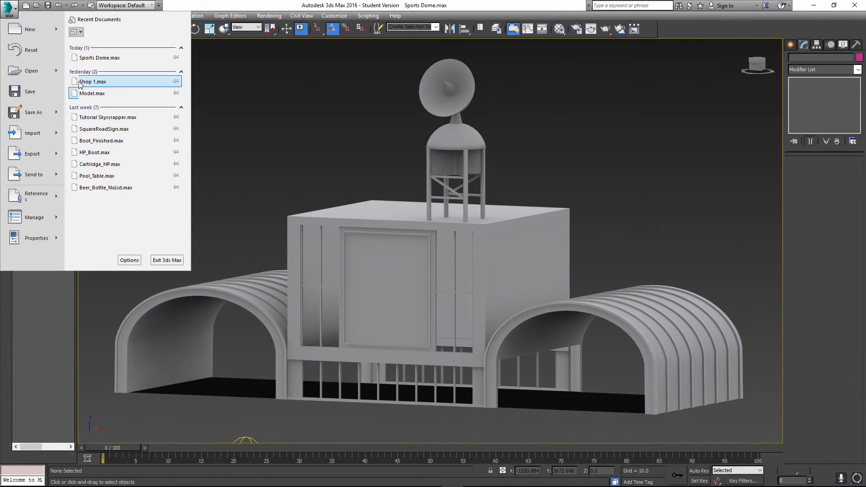
{"action": "left_click", "coordinate": [23, 71]}
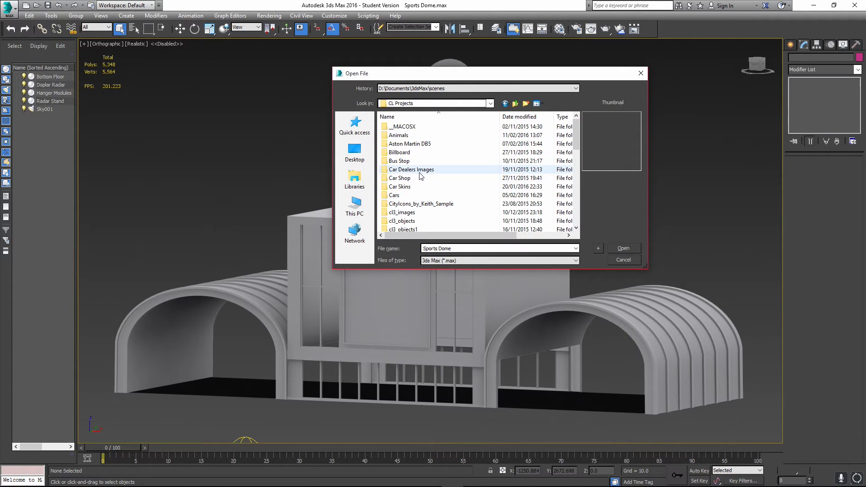
Scroll down through the project subfolders inside CL Projects
{"action": "scroll", "scroll_direction": "down", "scroll_amount": 3}
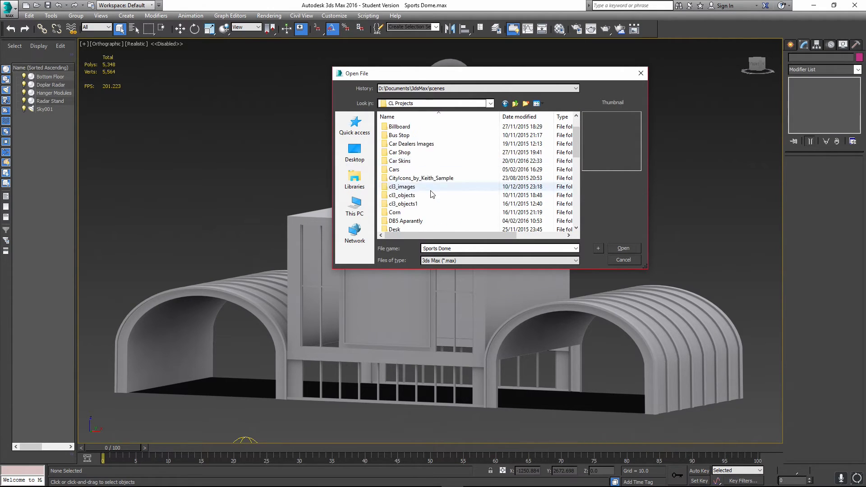
{"action": "scroll", "scroll_direction": "down", "scroll_amount": 3}
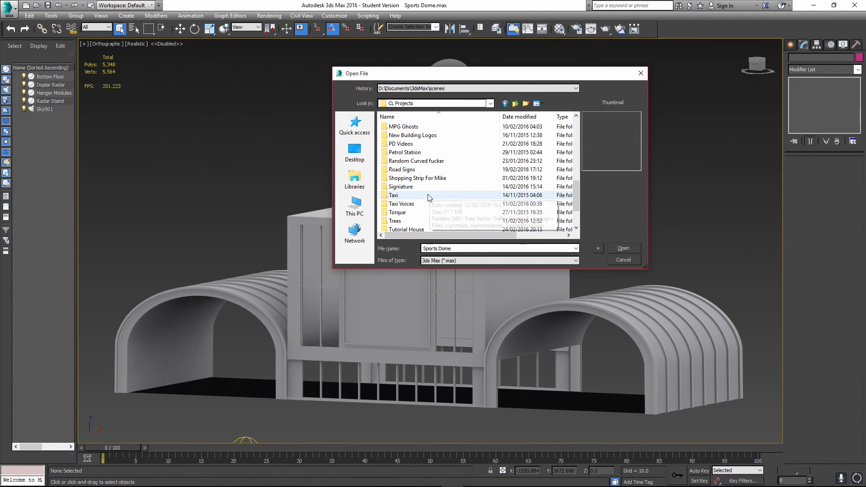
{"action": "scroll", "scroll_direction": "down", "scroll_amount": 3}
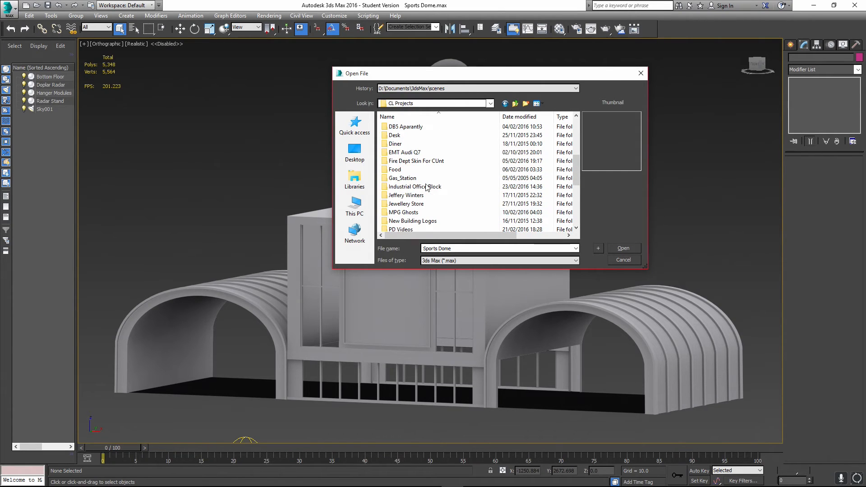
{"action": "scroll", "scroll_direction": "down", "scroll_amount": 3}
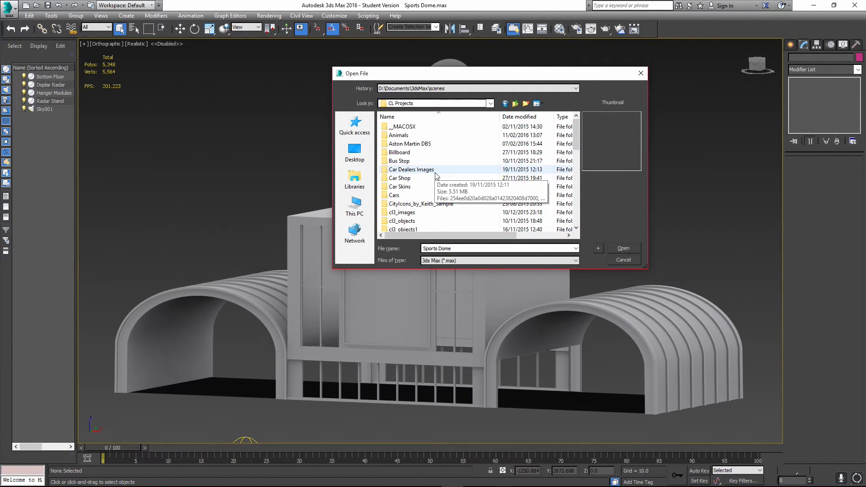
{"action": "scroll", "scroll_direction": "down", "scroll_amount": 3}
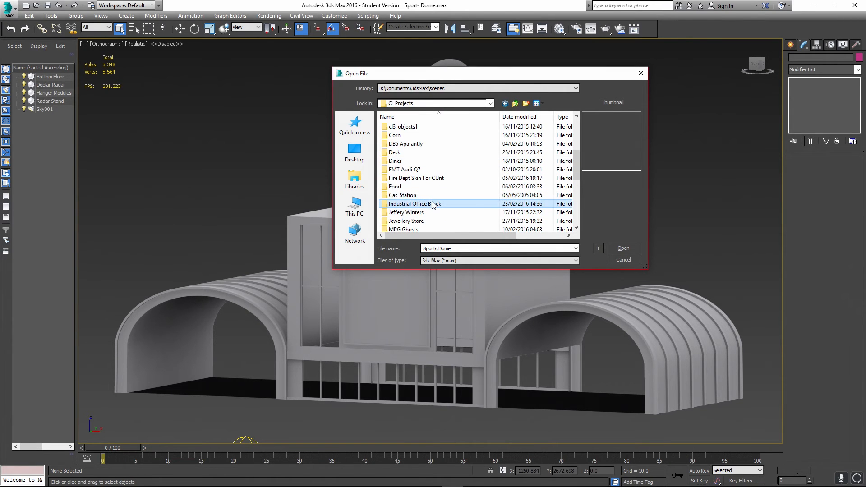
Open the Industrial Office Block Model.max, inspect it and select its Roof, then request another file
{"action": "left_click", "coordinate": [623, 248]}
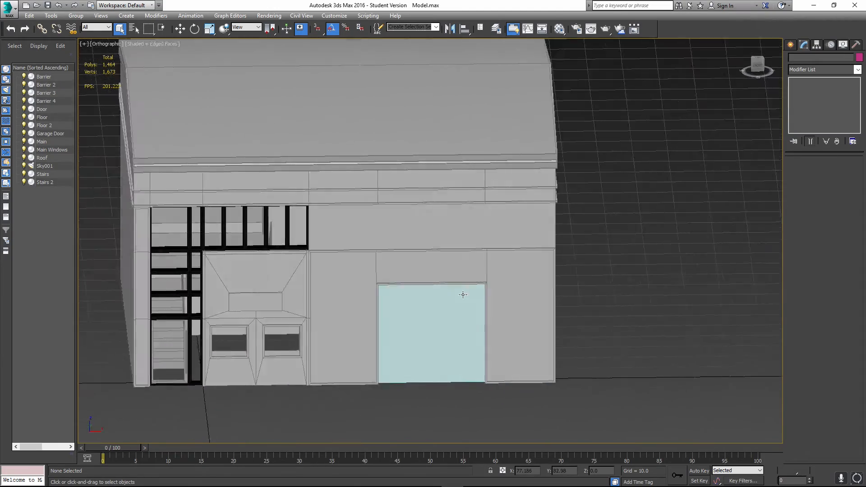
{"action": "left_click_drag", "start_coordinate": [463, 294], "coordinate": [574, 279]}
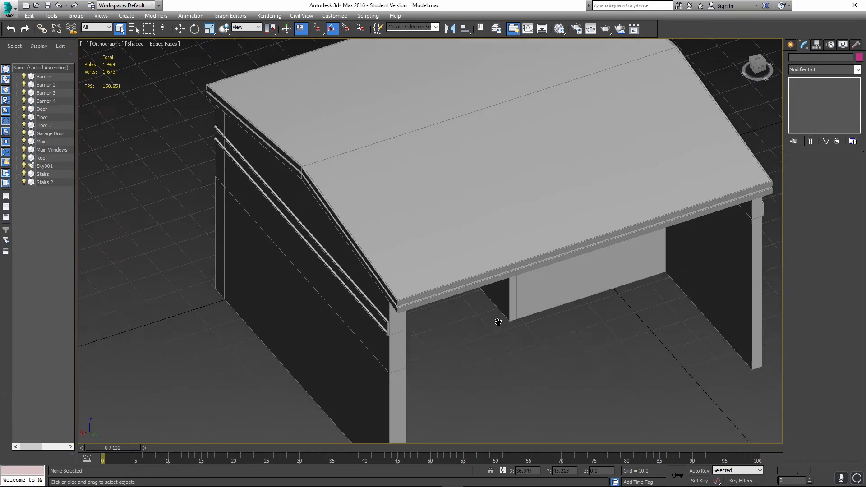
{"action": "left_click", "coordinate": [41, 157]}
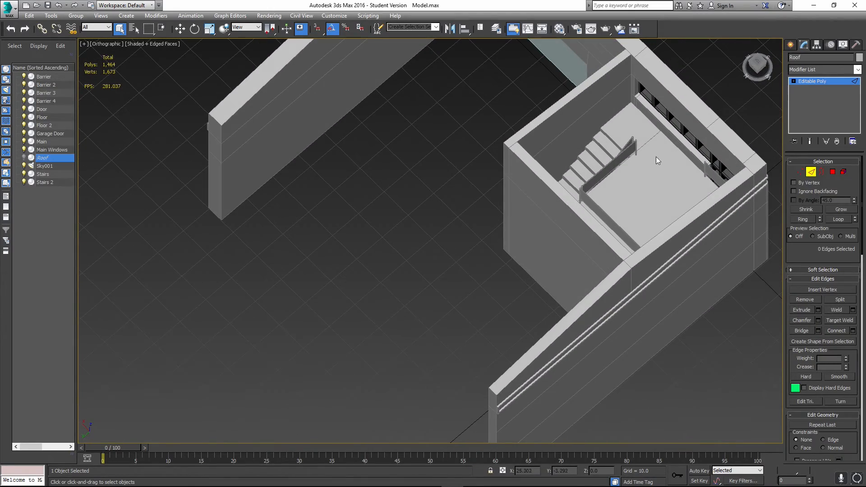
{"action": "left_click_drag", "start_coordinate": [658, 161], "coordinate": [595, 230]}
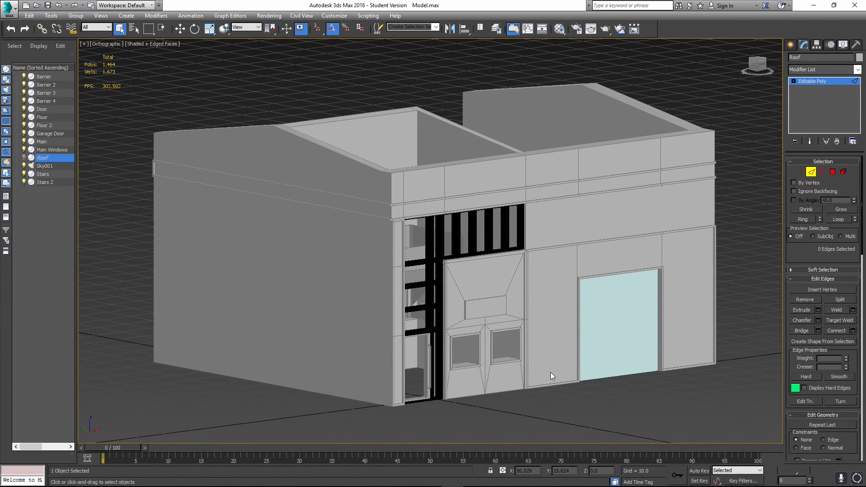
{"action": "mouse_move", "coordinate": [547, 349]}
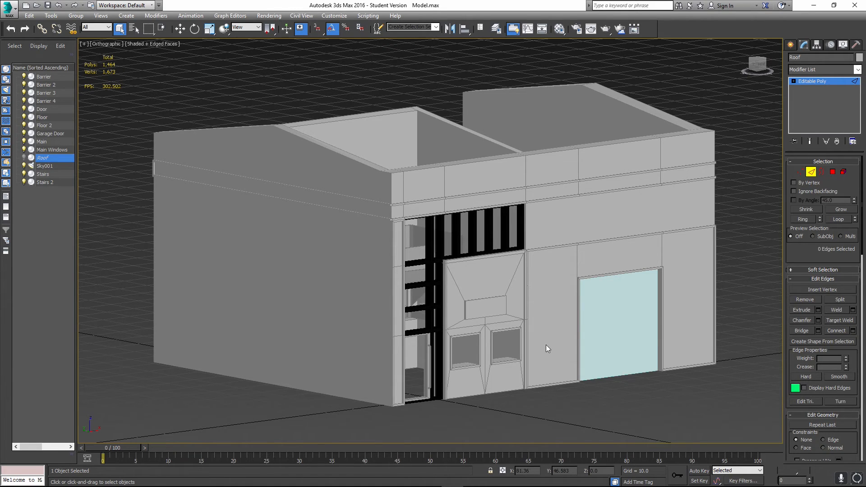
{"action": "mouse_move", "coordinate": [568, 337]}
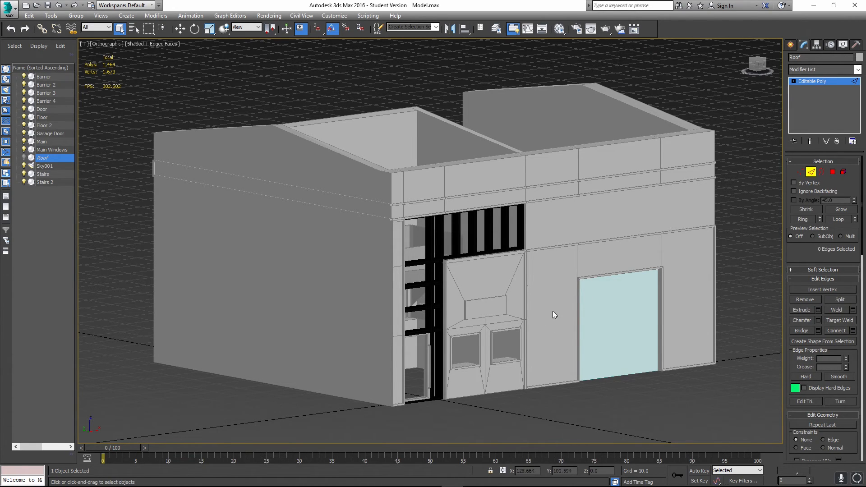
{"action": "mouse_move", "coordinate": [567, 306]}
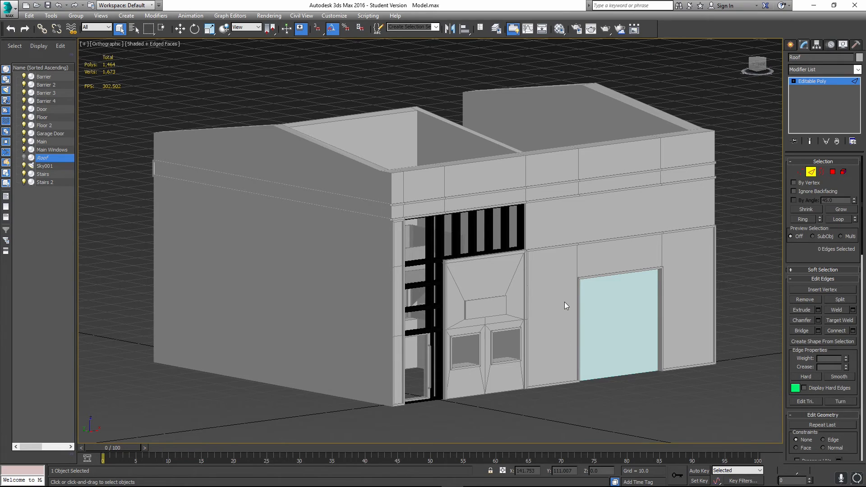
{"action": "mouse_move", "coordinate": [542, 301]}
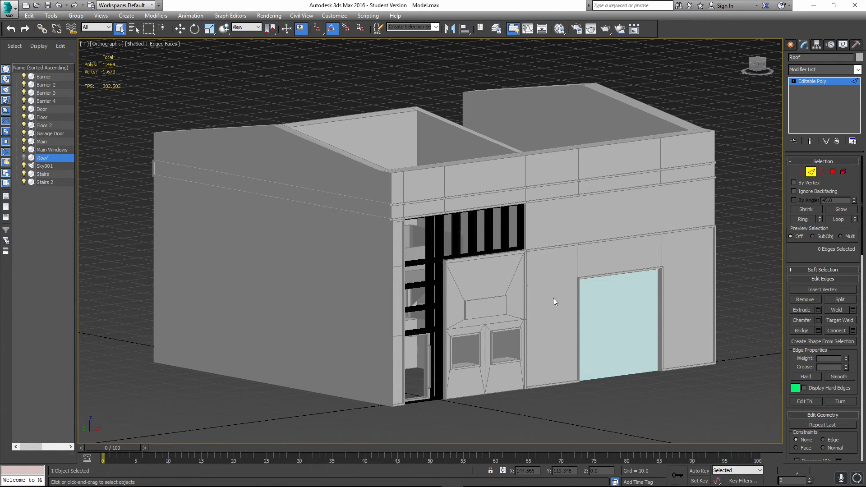
{"action": "mouse_move", "coordinate": [553, 258]}
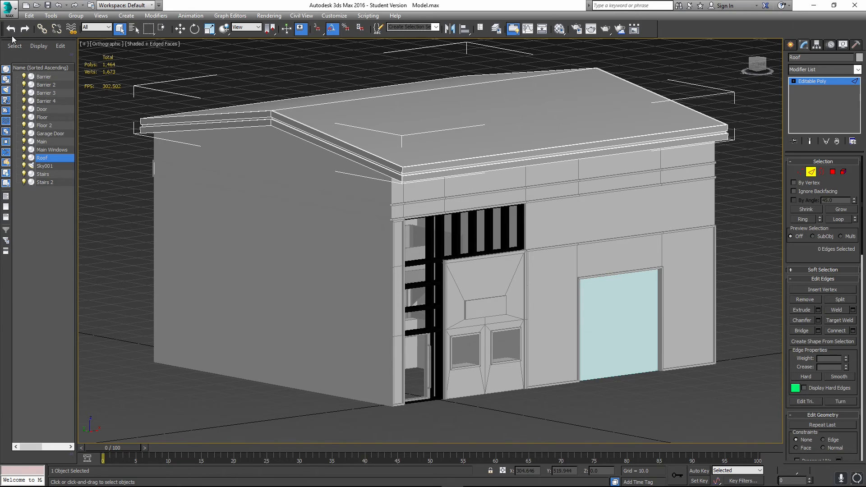
{"action": "left_click", "coordinate": [7, 9]}
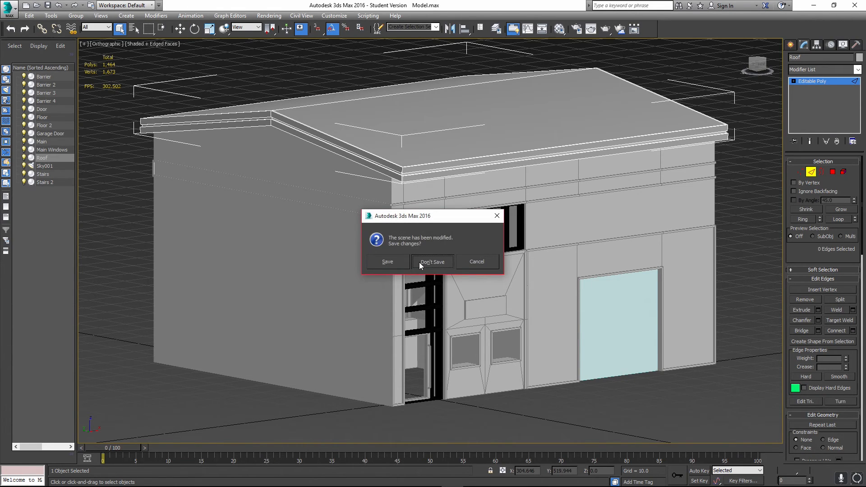
Discard the office block changes and open Shop 1.max from the CL Projects folder
{"action": "left_click", "coordinate": [433, 262]}
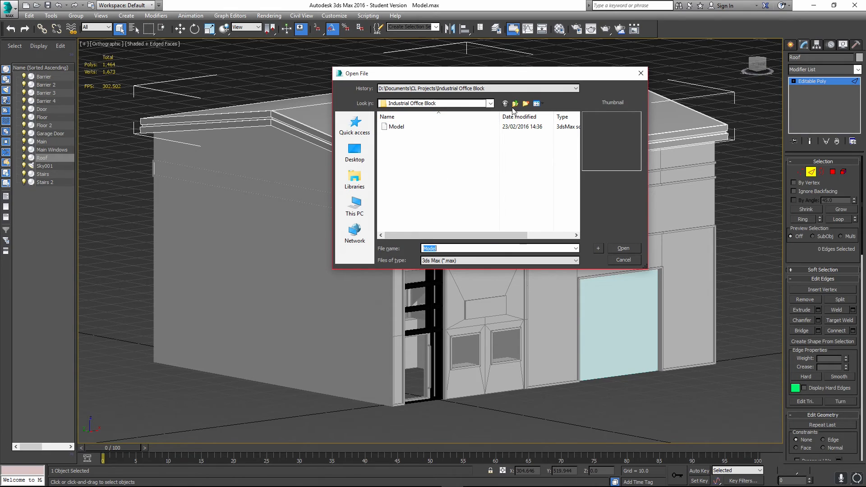
{"action": "left_click", "coordinate": [515, 102]}
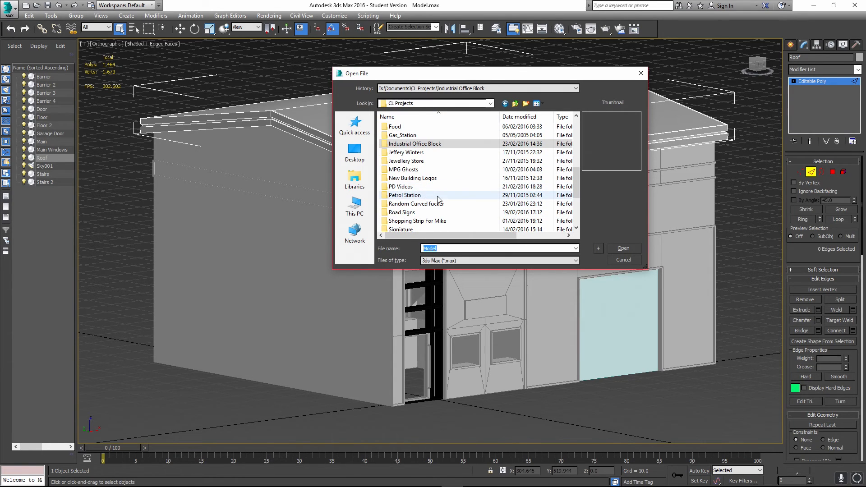
{"action": "double_click", "coordinate": [417, 220]}
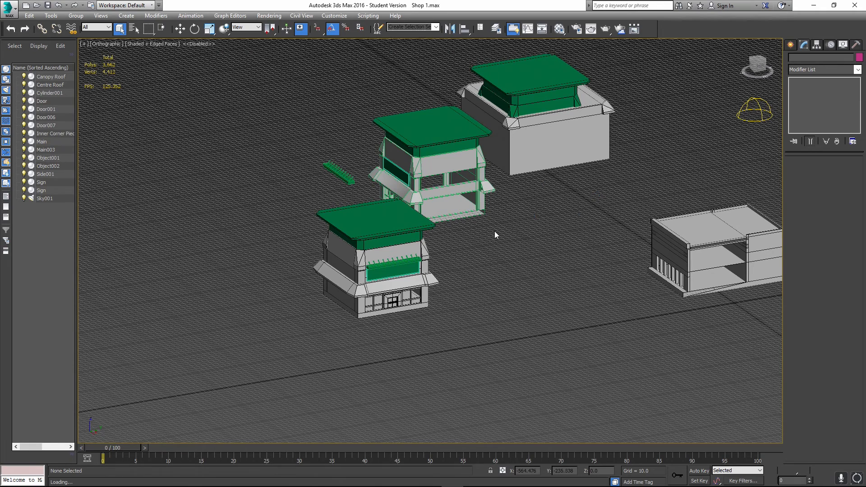
{"action": "mouse_move", "coordinate": [487, 230]}
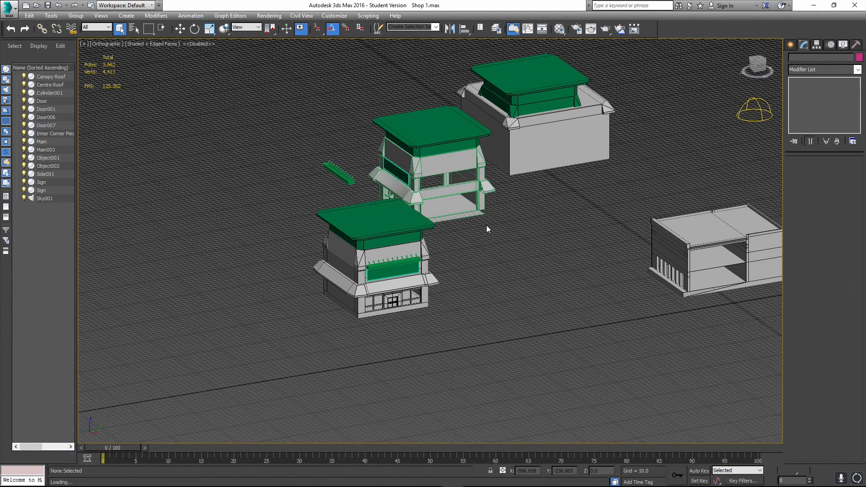